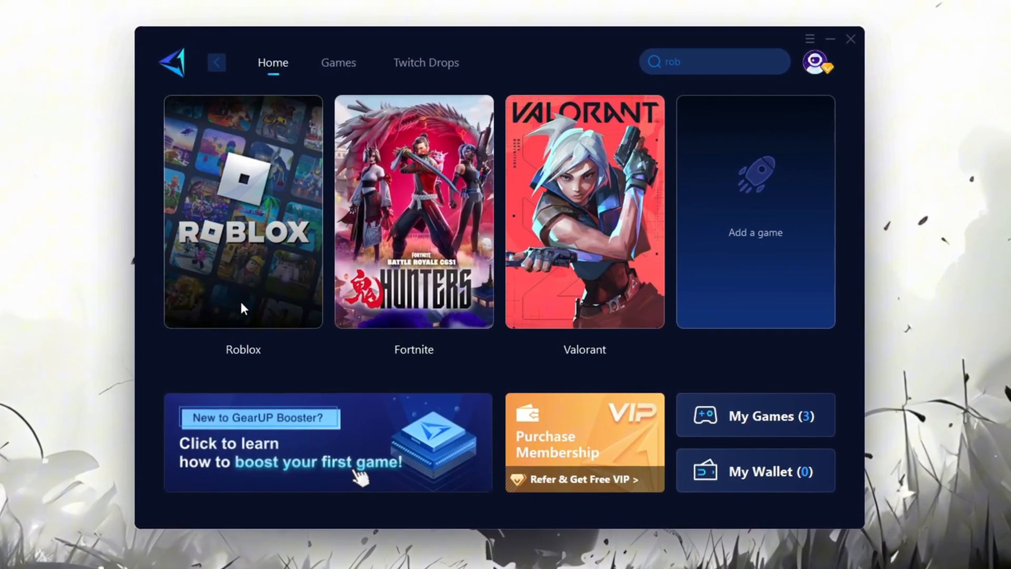
- Launch Device Manager from Start search and expand the Network adapters list
{"action": "left_click", "coordinate": [243, 212]}
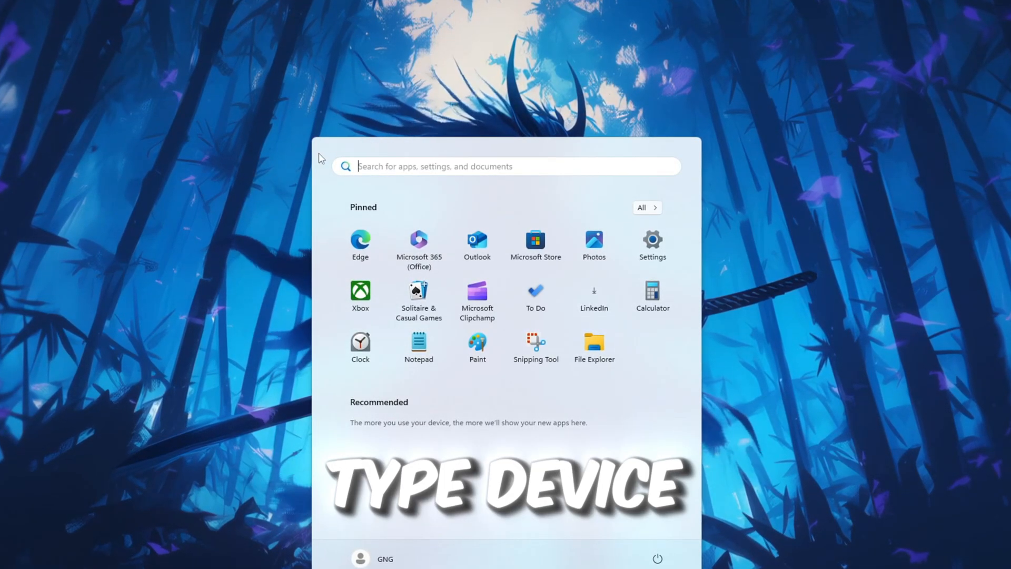
{"action": "type", "text": "Device Manager"}
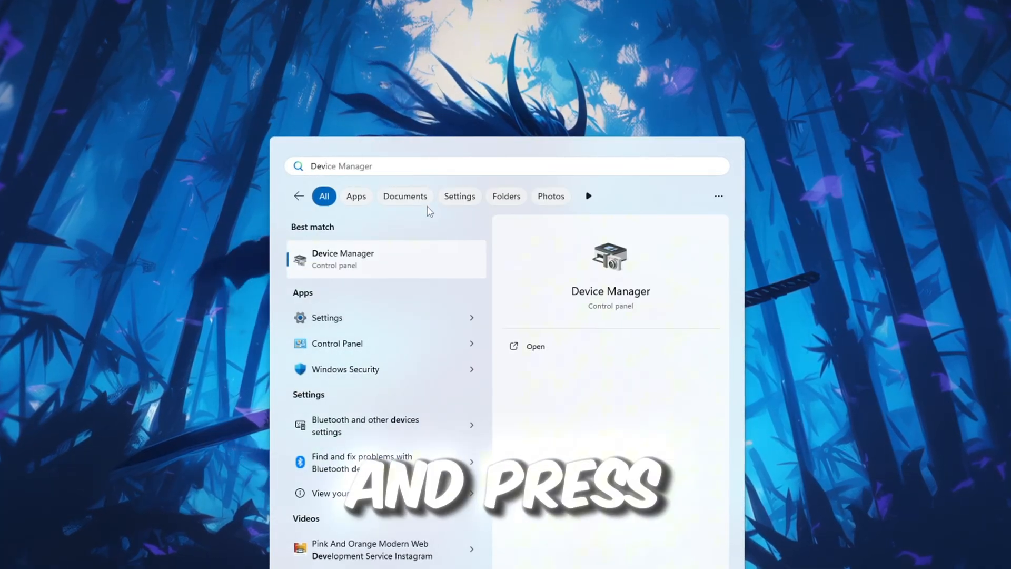
{"action": "left_click", "coordinate": [343, 259]}
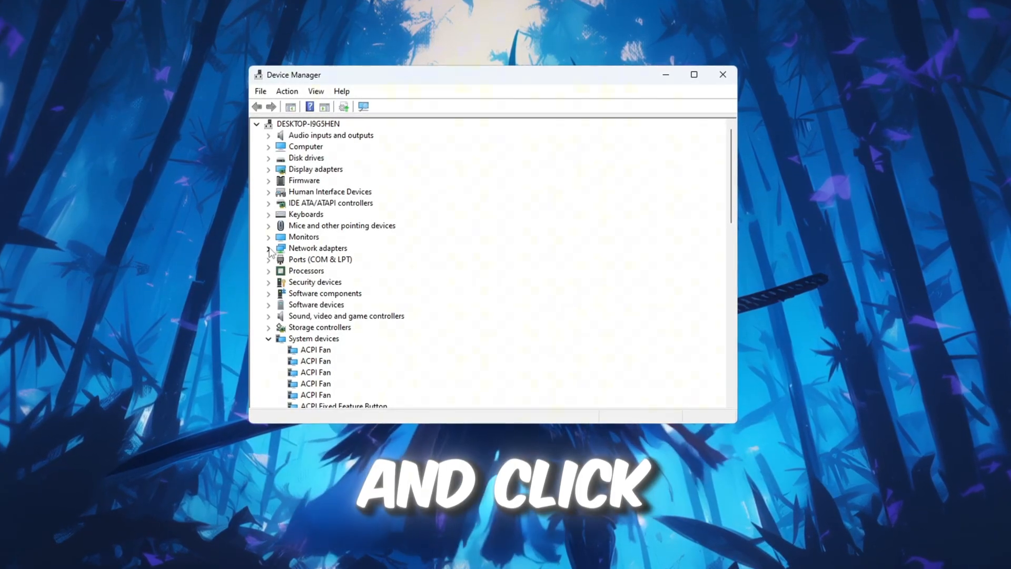
{"action": "left_click", "coordinate": [269, 249]}
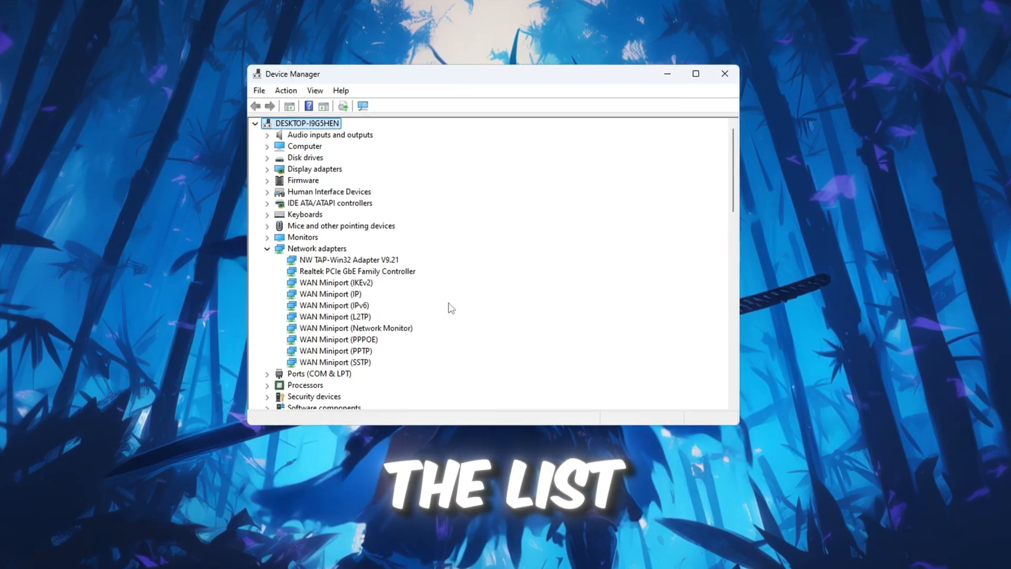
{"action": "scroll", "scroll_direction": "down", "scroll_amount": 3}
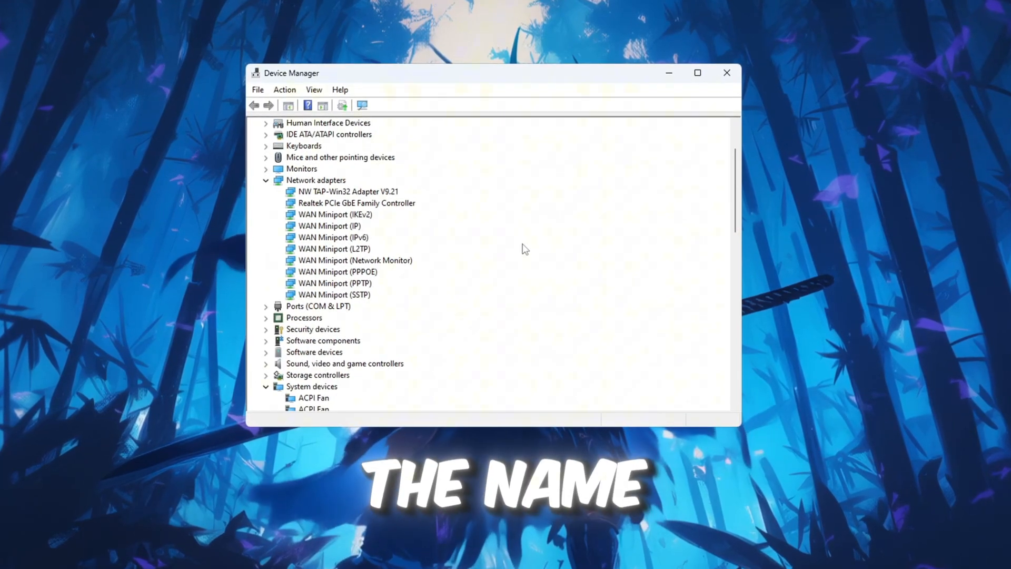
- Update the Realtek PCIe GbE Family Controller driver with an automatic search for drivers
{"action": "left_click", "coordinate": [355, 203]}
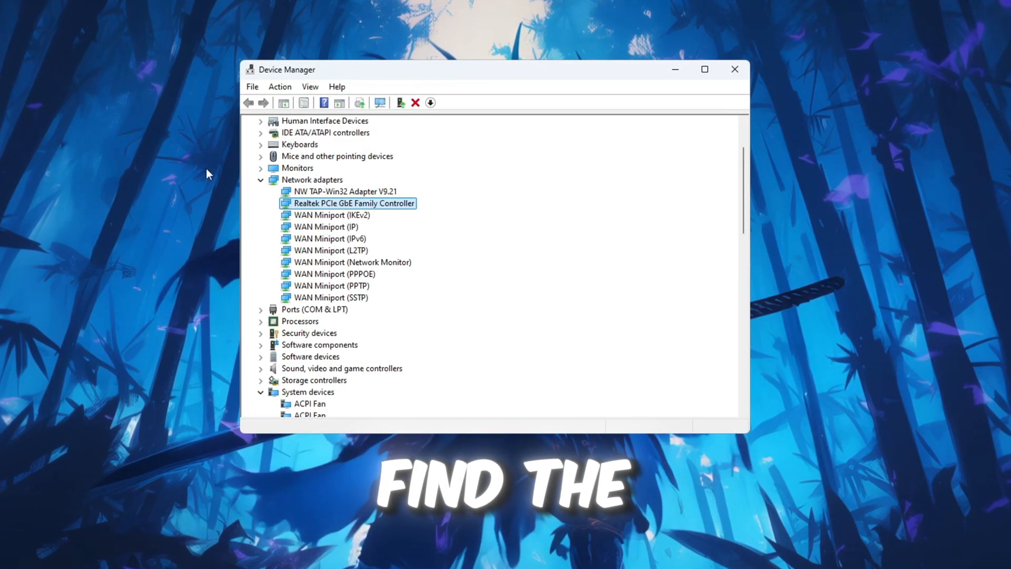
{"action": "right_click", "coordinate": [353, 202]}
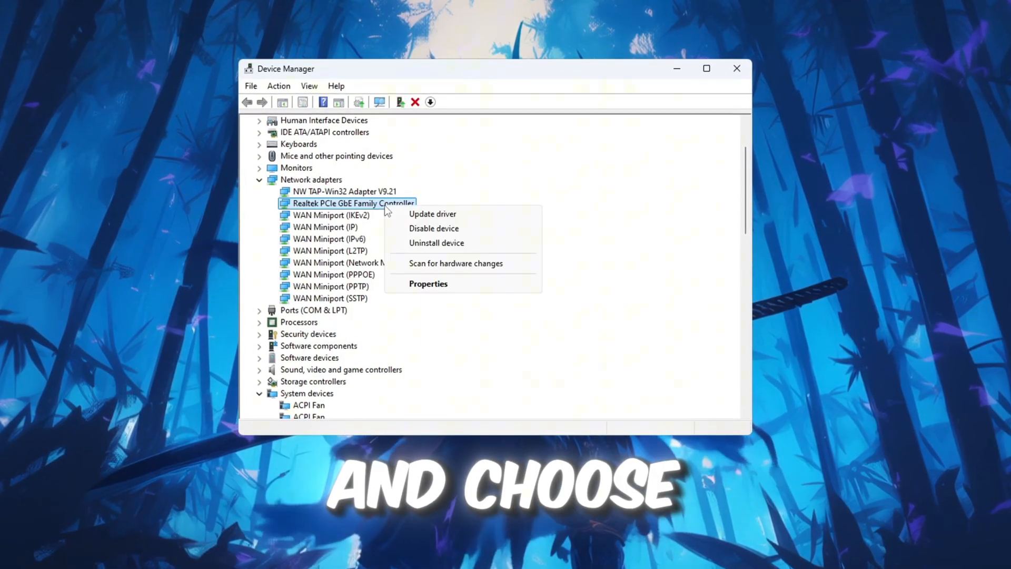
{"action": "left_click", "coordinate": [433, 214]}
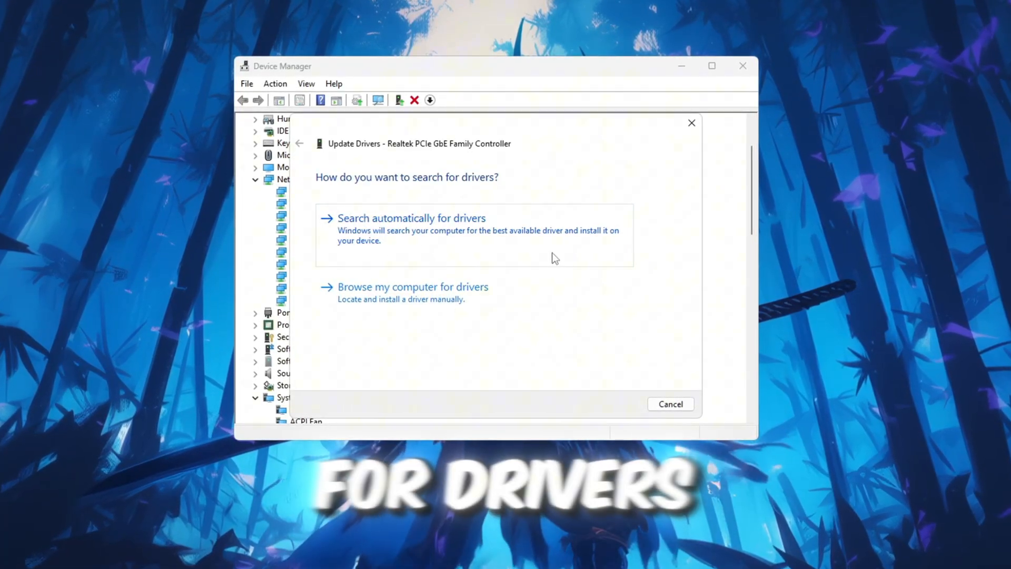
{"action": "left_click", "coordinate": [411, 217]}
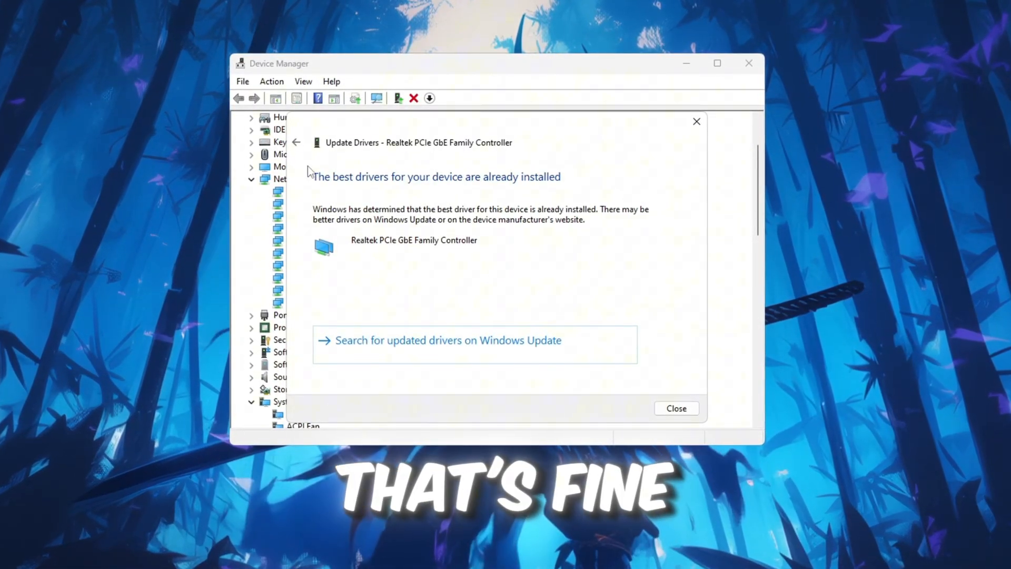
{"action": "mouse_move", "coordinate": [697, 121]}
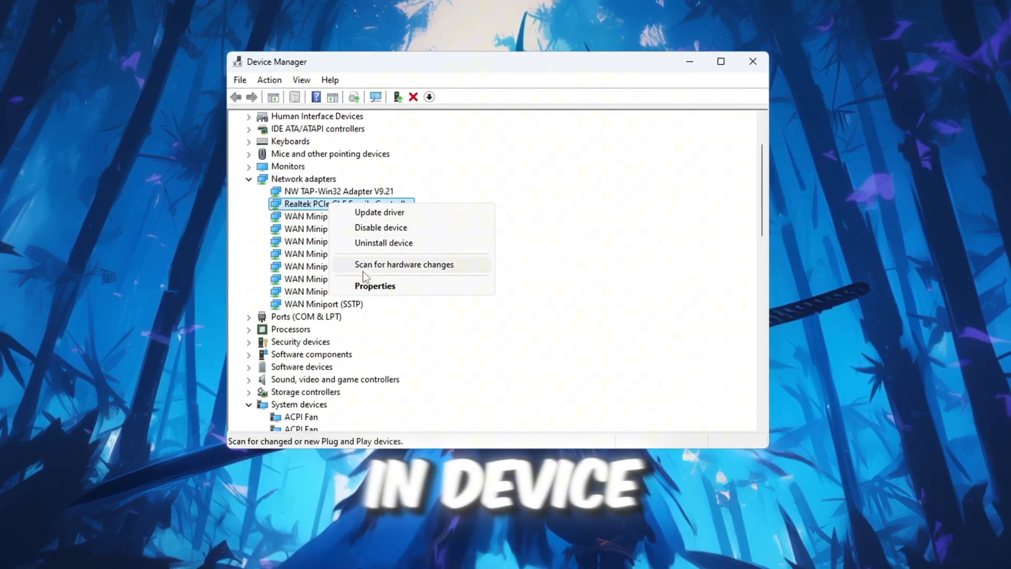
{"action": "mouse_move", "coordinate": [375, 286]}
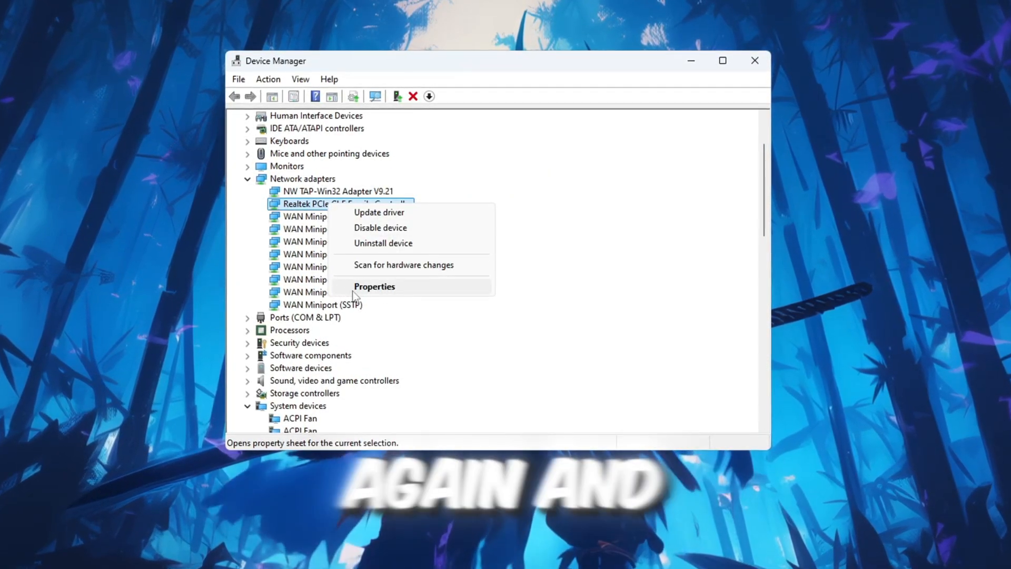
- Review the Realtek adapter's Power Management settings and locate Speed & Duplex under Advanced
{"action": "left_click", "coordinate": [374, 287]}
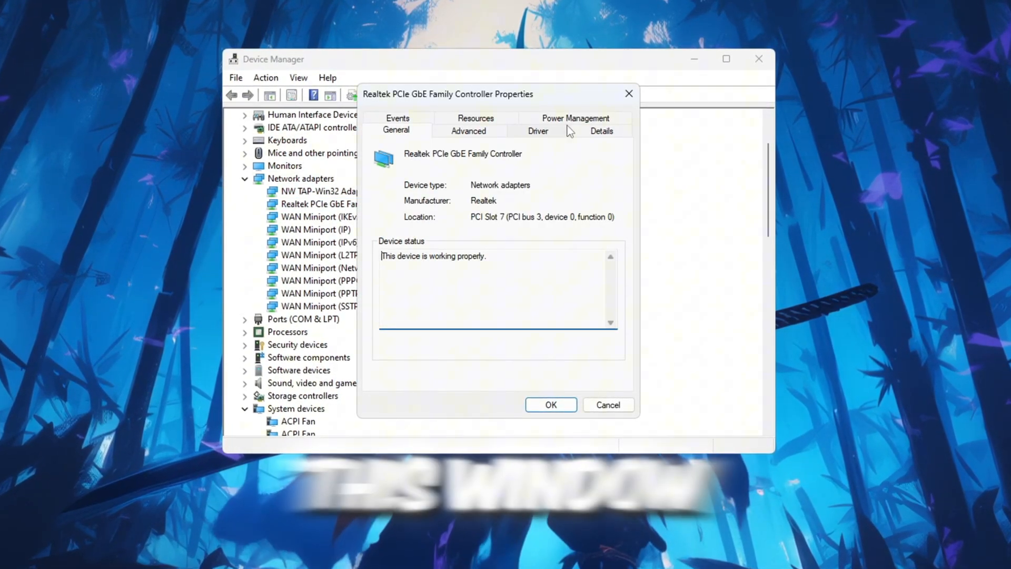
{"action": "left_click", "coordinate": [575, 128]}
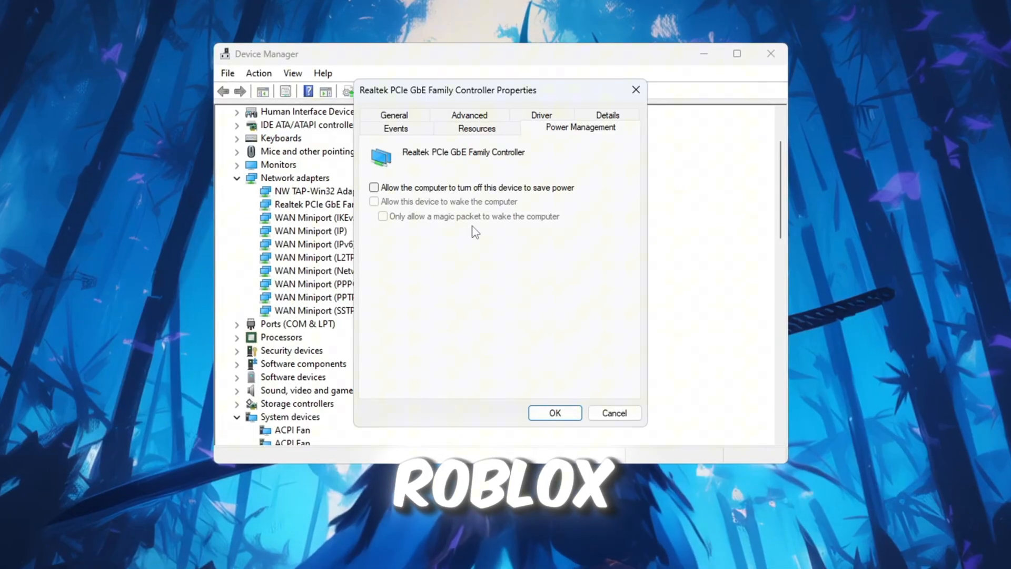
{"action": "left_click", "coordinate": [470, 127]}
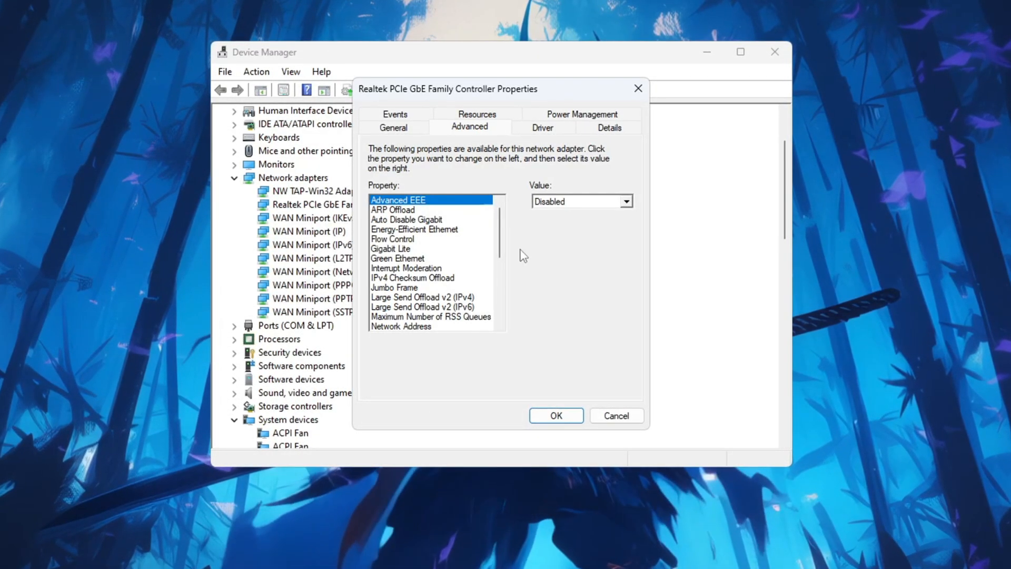
{"action": "scroll", "scroll_direction": "down", "scroll_amount": 3}
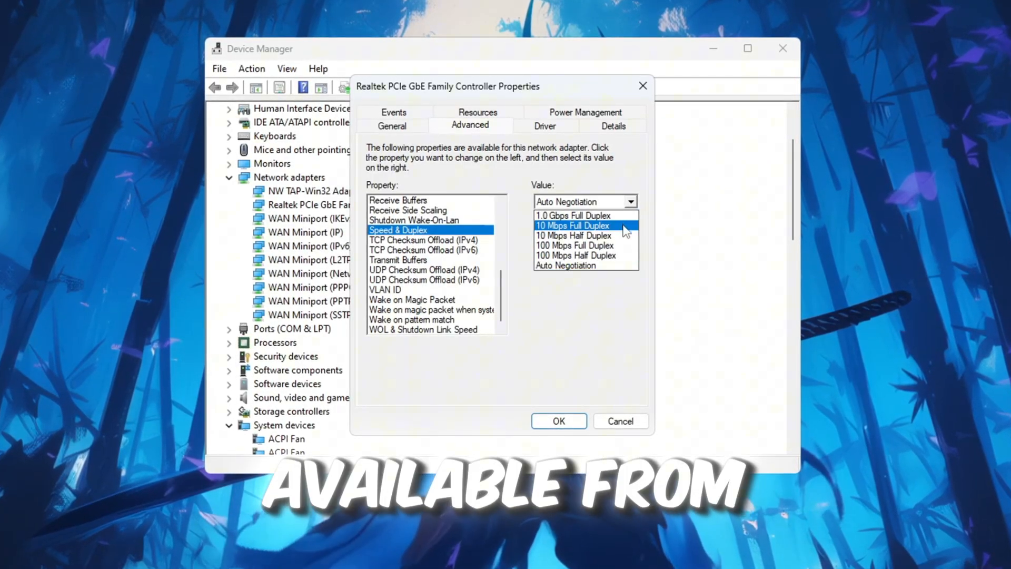
- Leave Speed & Duplex on Auto Negotiation, confirm the properties and close Device Manager
{"action": "left_click", "coordinate": [575, 215]}
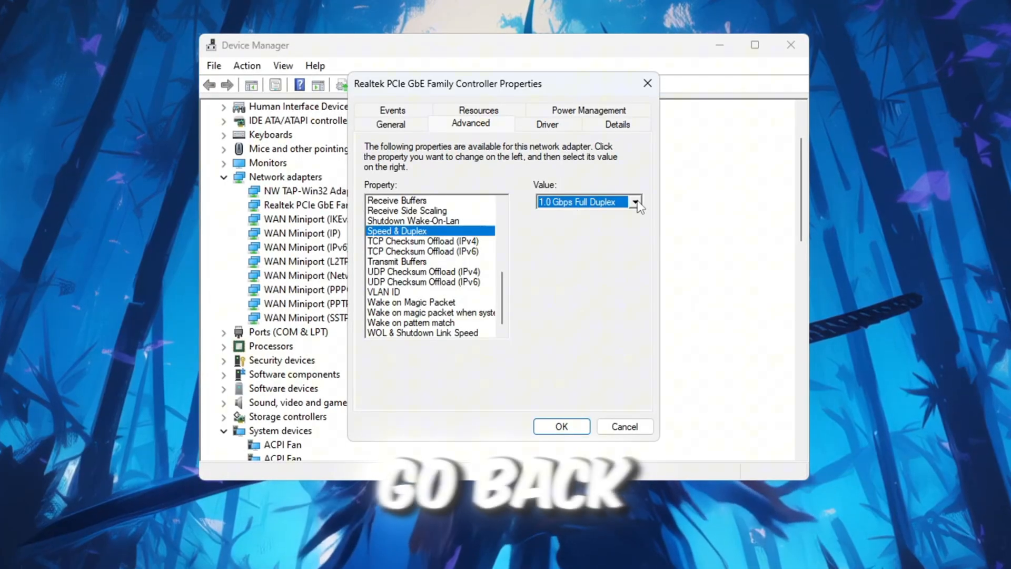
{"action": "left_click", "coordinate": [586, 201]}
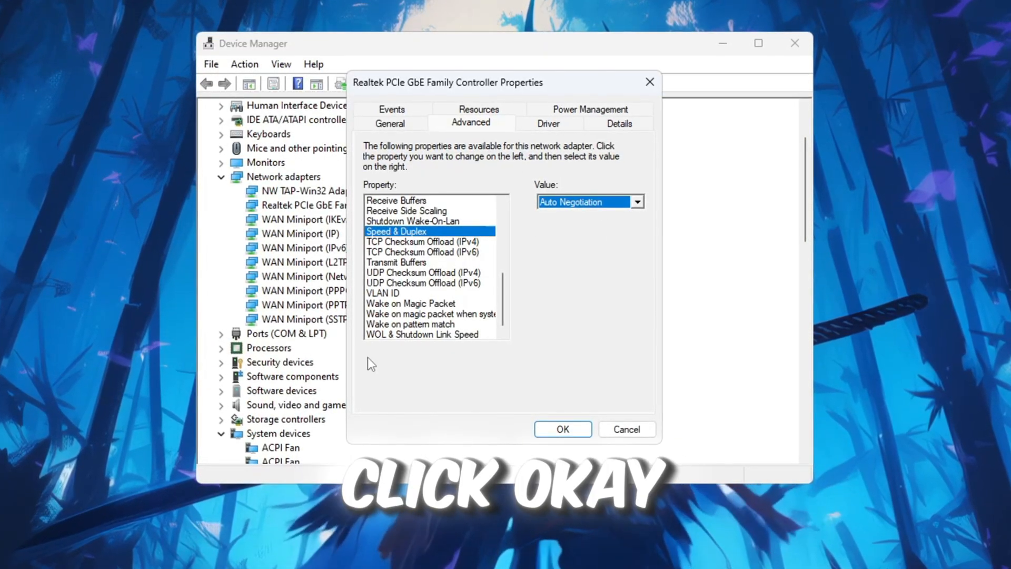
{"action": "left_click", "coordinate": [561, 429]}
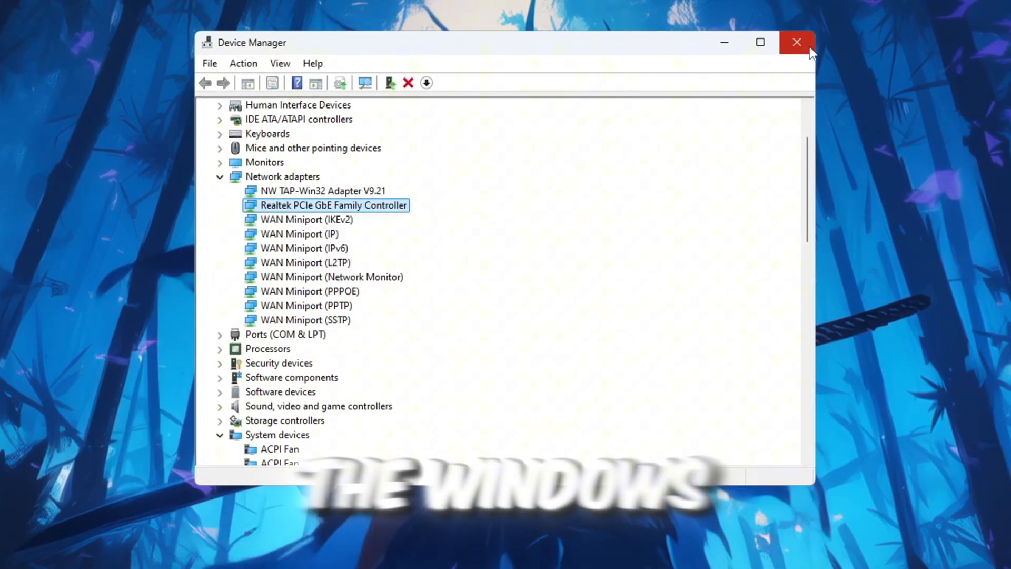
{"action": "mouse_move", "coordinate": [798, 41]}
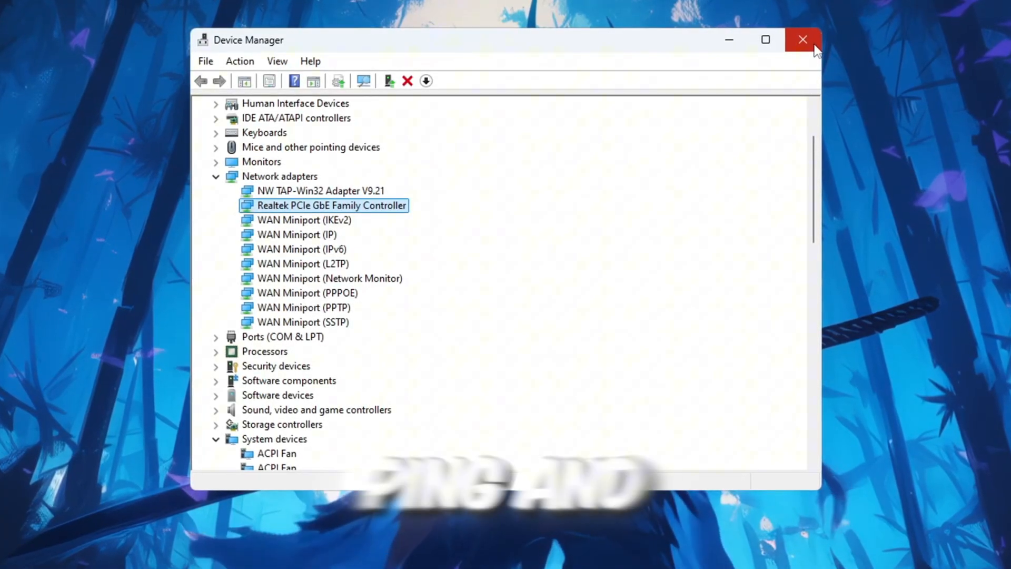
{"action": "left_click", "coordinate": [802, 39]}
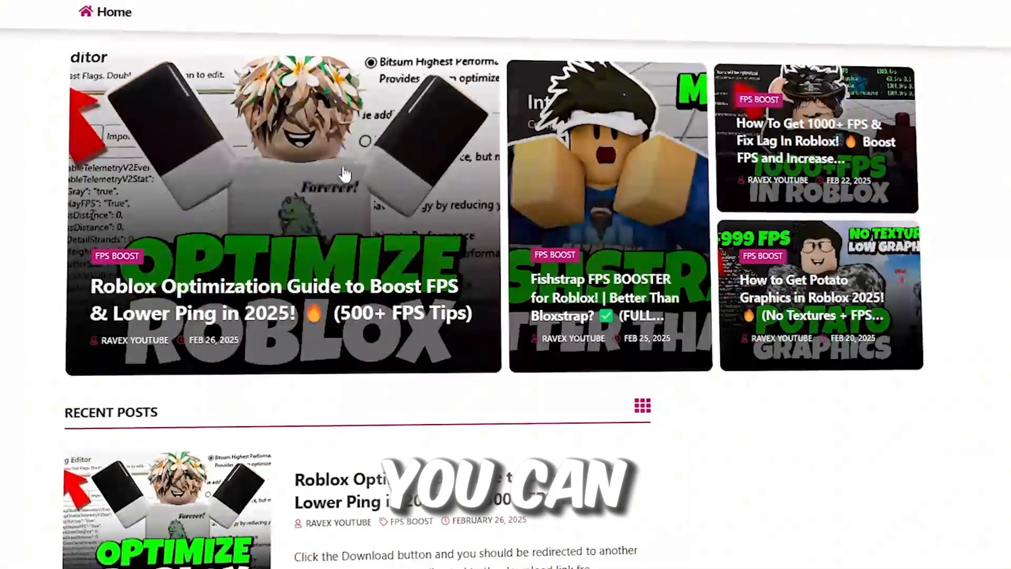
{"action": "scroll", "scroll_direction": "down", "scroll_amount": 3}
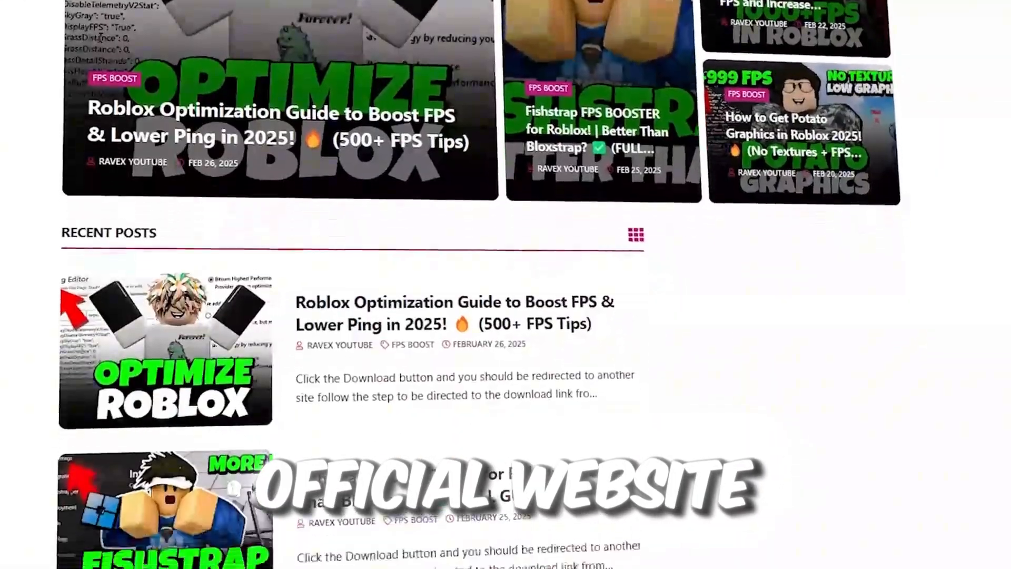
{"action": "scroll", "scroll_direction": "down", "scroll_amount": 3}
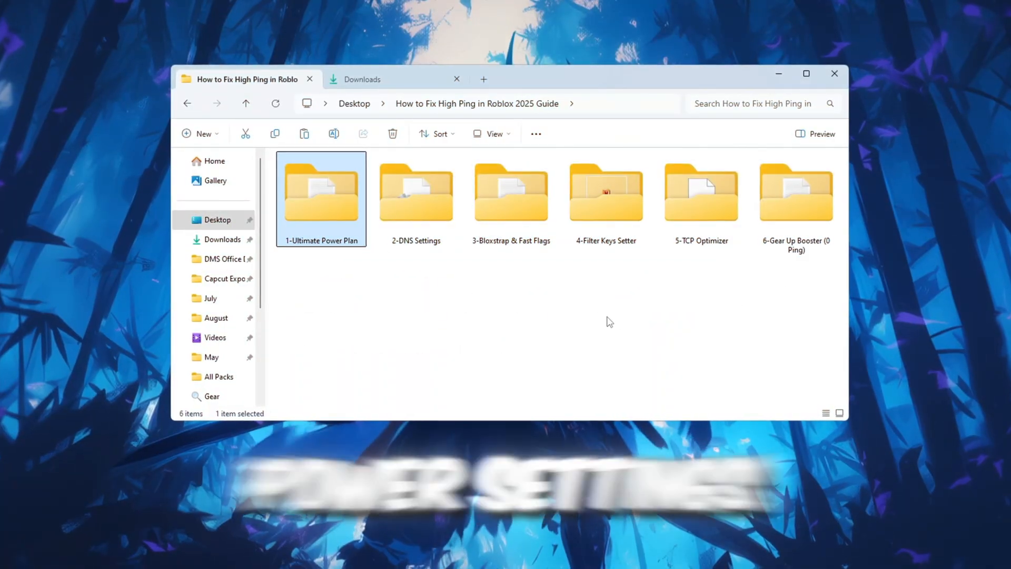
- Open Command.txt from the 1-Ultimate Power Plan folder in Notepad
{"action": "double_click", "coordinate": [321, 191]}
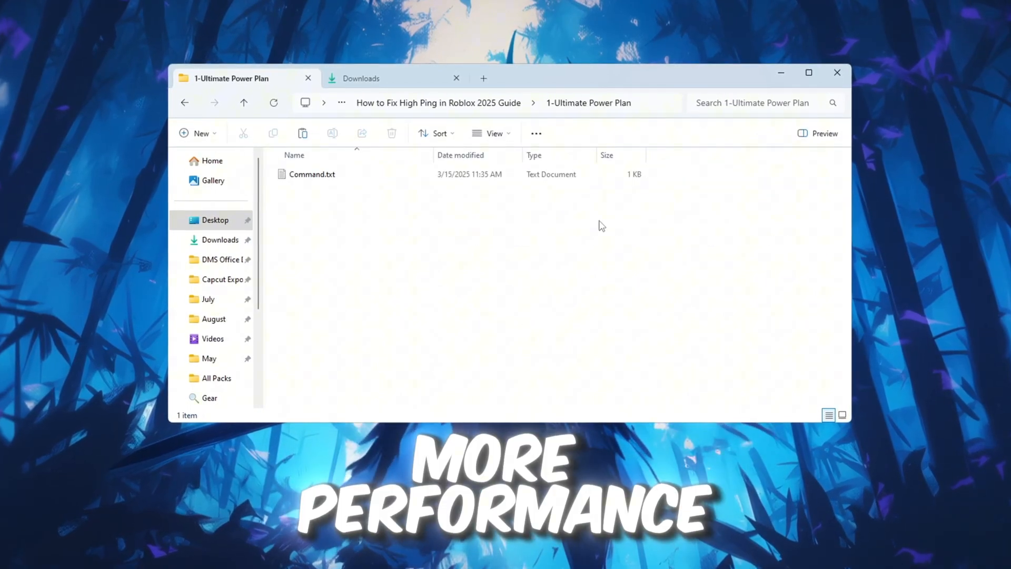
{"action": "left_click", "coordinate": [312, 174]}
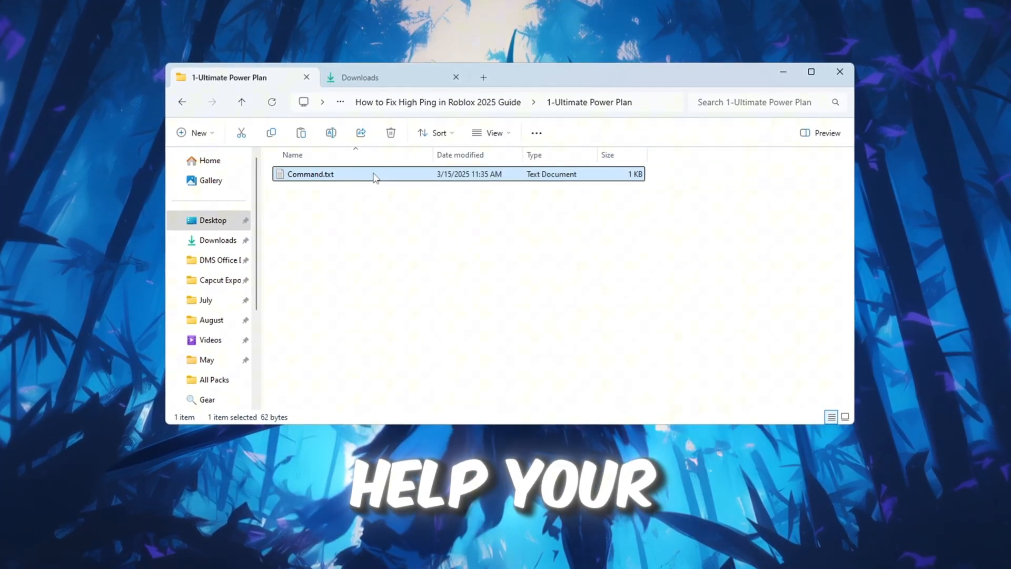
{"action": "double_click", "coordinate": [311, 174]}
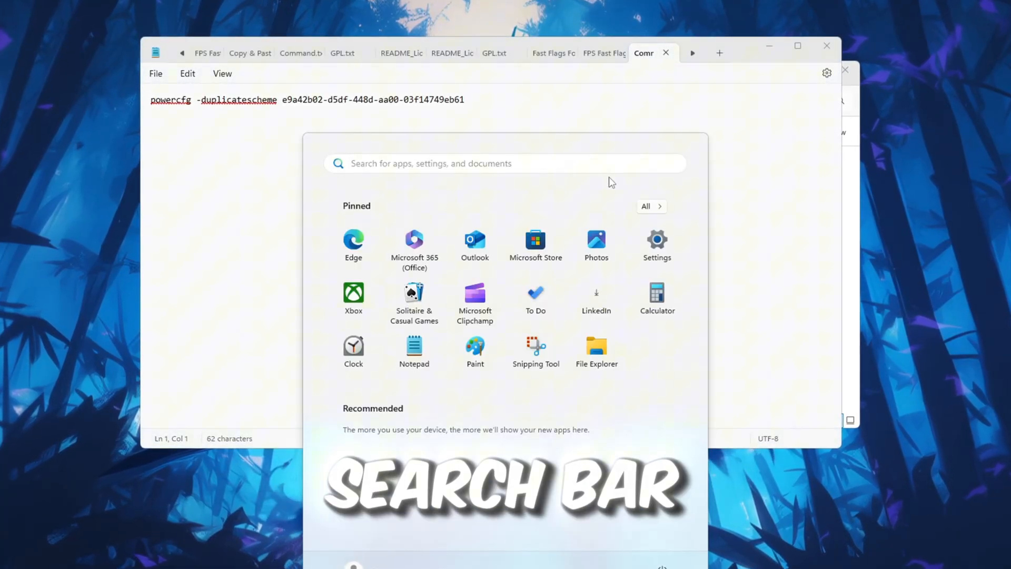
- Search 'choose a power plan' and select an Ultimate Performance plan in Power Options
{"action": "type", "text": "choose a power plan"}
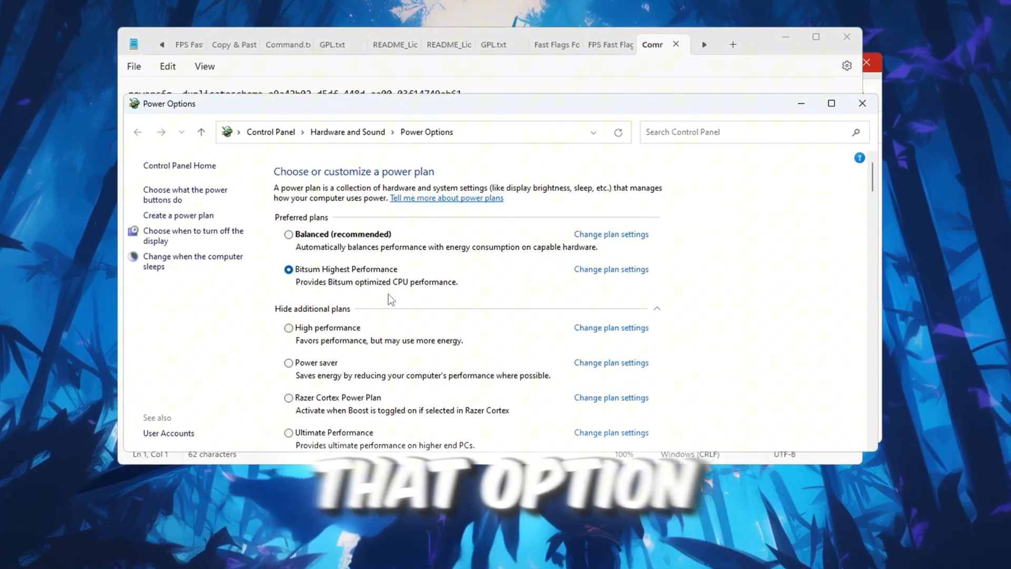
{"action": "scroll", "scroll_direction": "down", "scroll_amount": 3}
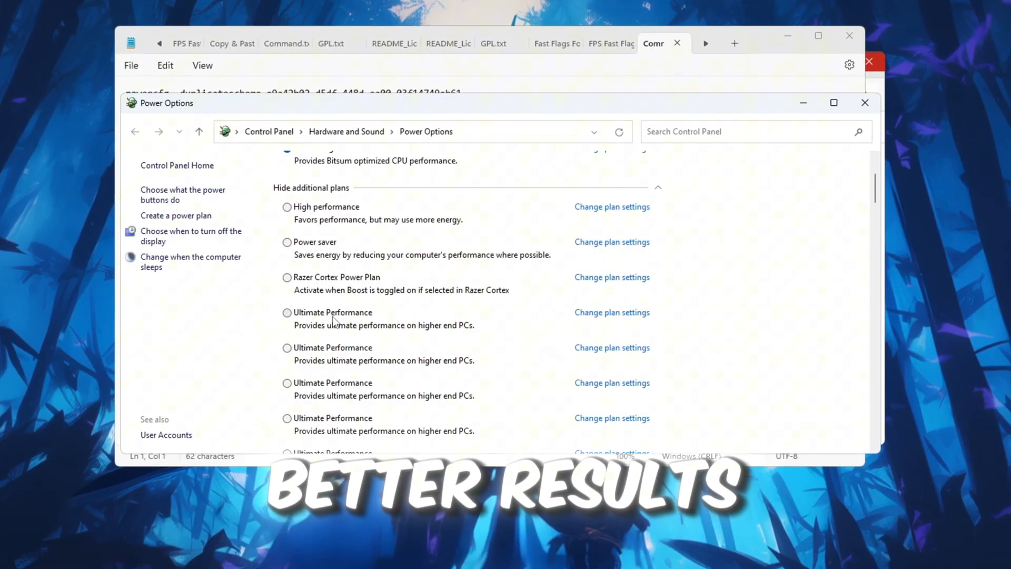
{"action": "left_click", "coordinate": [286, 313]}
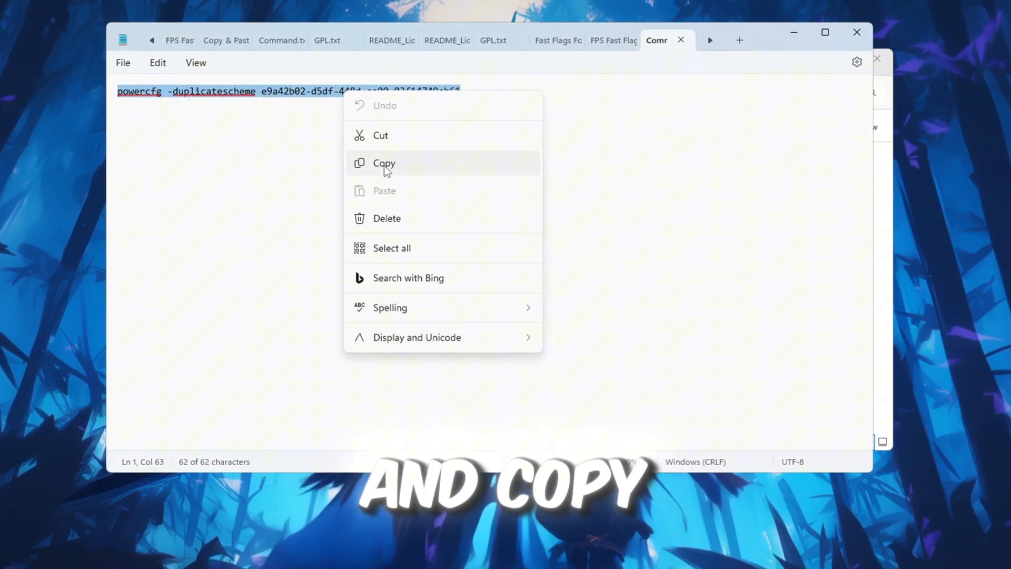
- Run powercfg -duplicatescheme e9a42b02-d5df-448d-aa00-03f14749eb61 in an admin Command Prompt, then close it
{"action": "left_click", "coordinate": [384, 163]}
{"action": "type", "text": "cmd"}
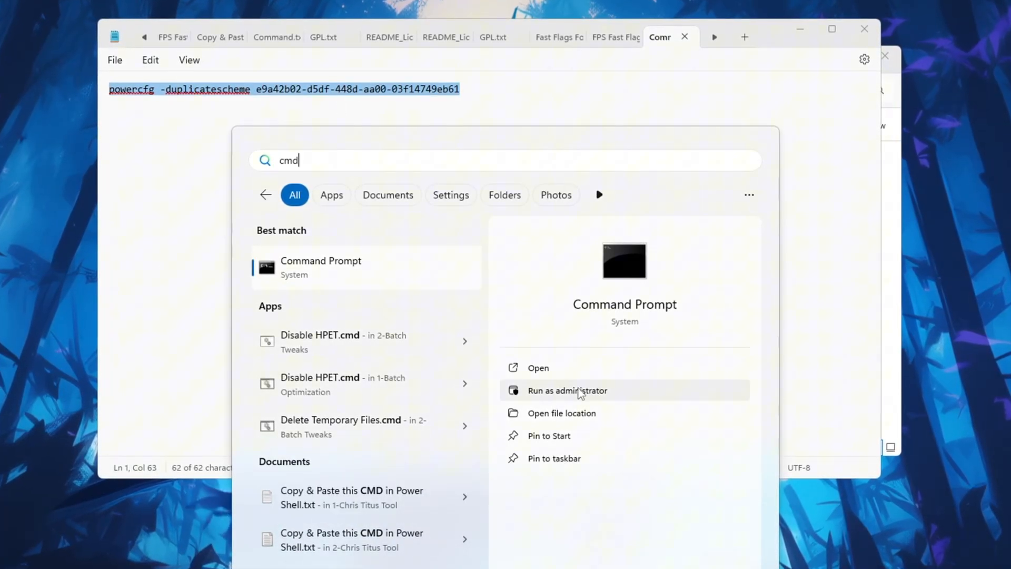
{"action": "left_click", "coordinate": [567, 390]}
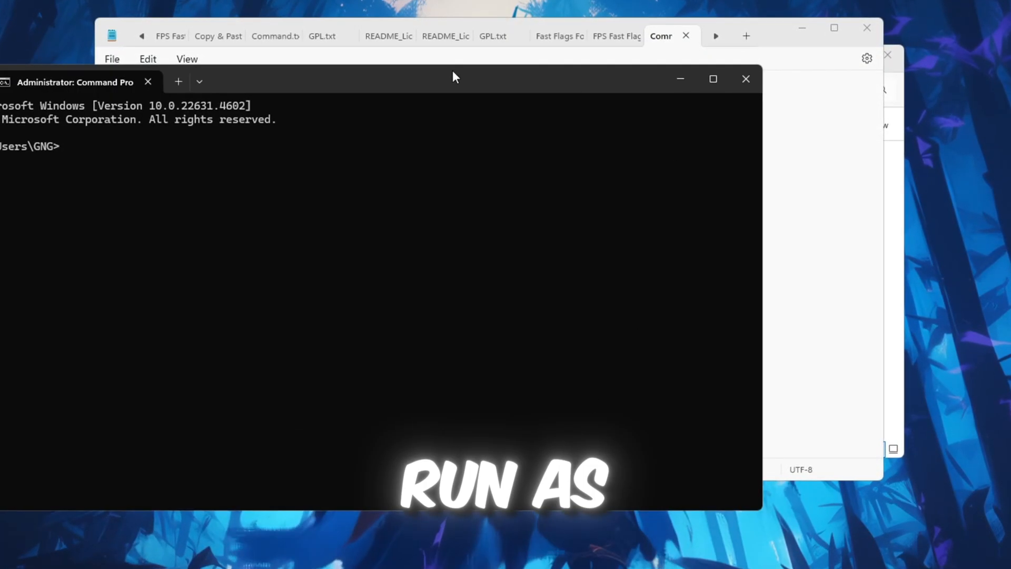
{"action": "type", "text": "powercfg -duplicatescheme e9a42b02-d5df-448d-aa00-03f14749eb61"}
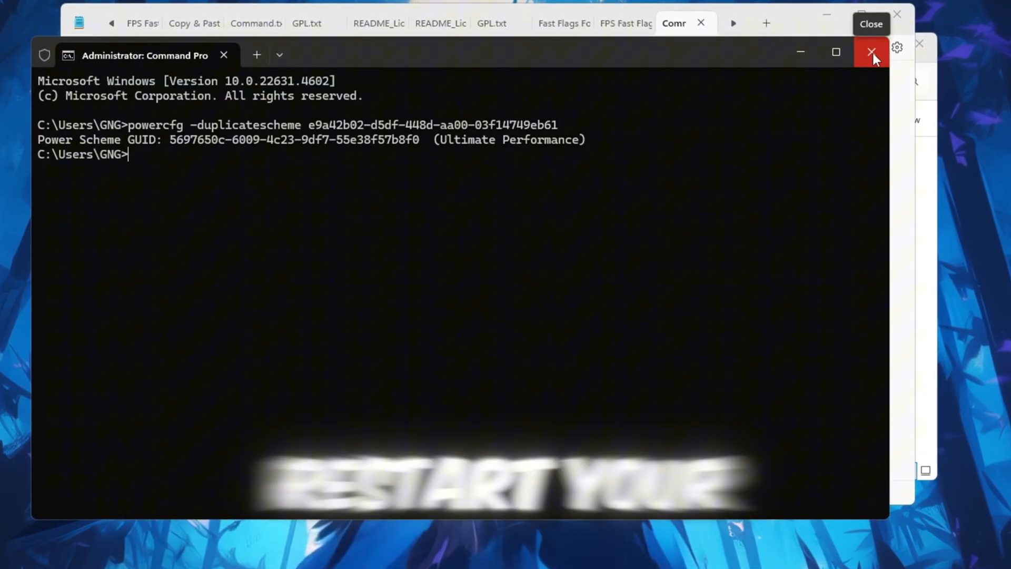
{"action": "left_click", "coordinate": [872, 52]}
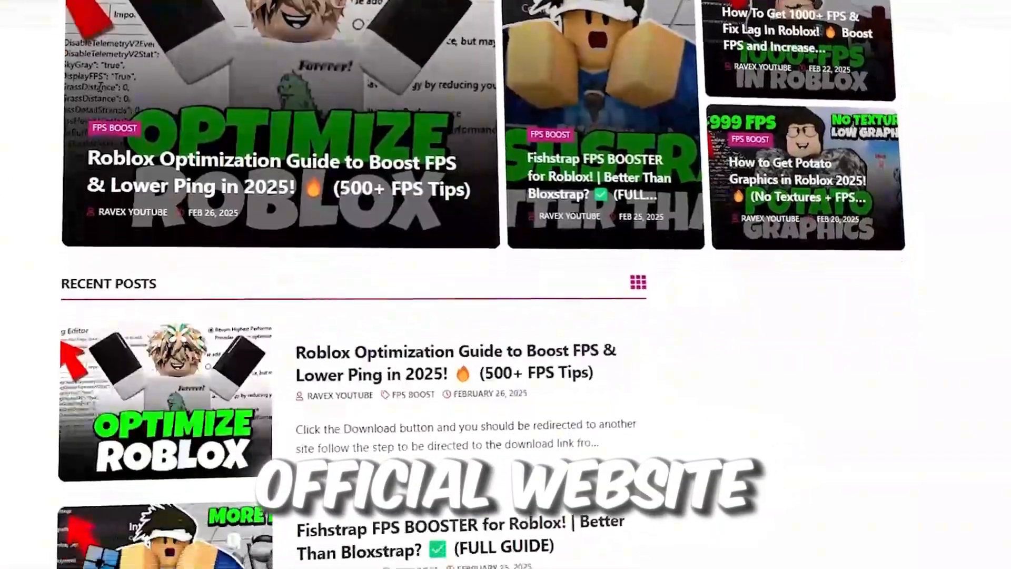
{"action": "scroll", "scroll_direction": "down", "scroll_amount": 3}
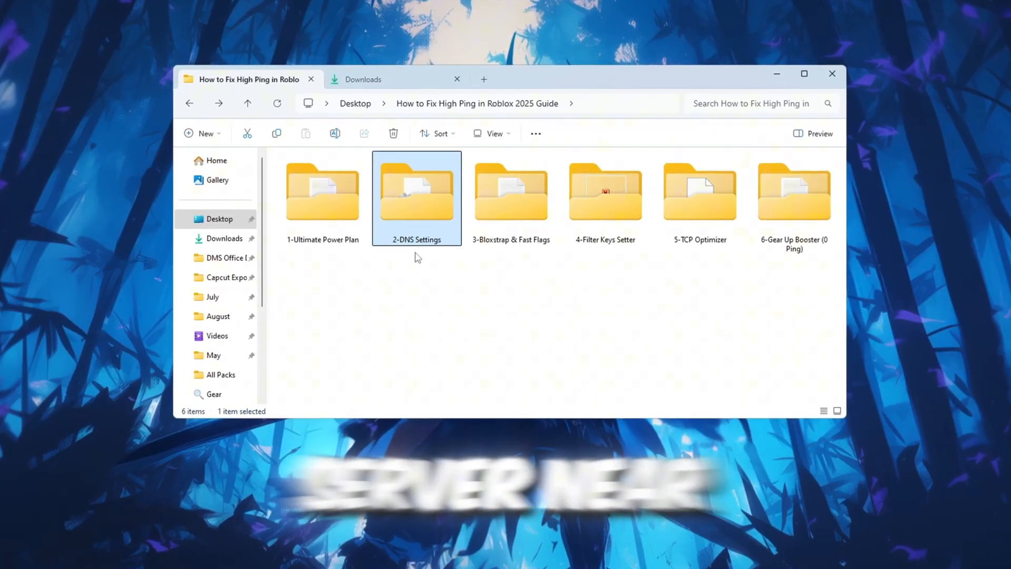
- Launch DnsJumper.exe from the 2-DNS Settings folder
{"action": "double_click", "coordinate": [416, 191]}
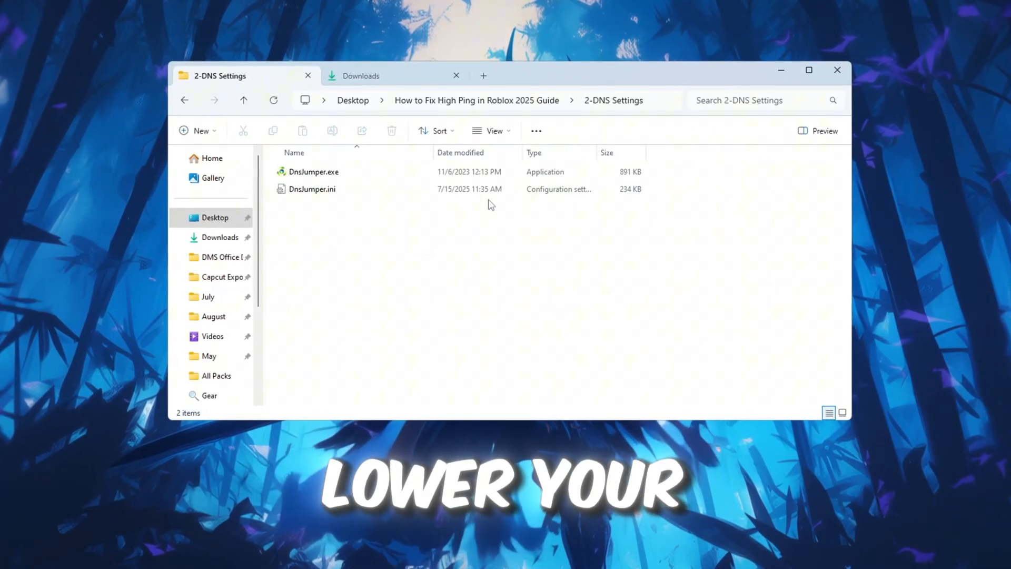
{"action": "left_click", "coordinate": [313, 172]}
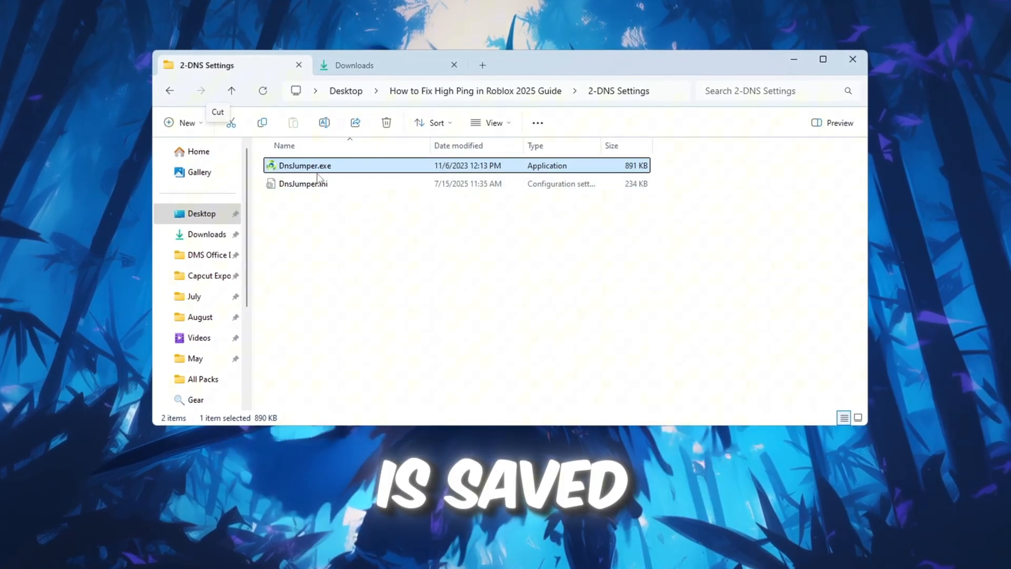
{"action": "double_click", "coordinate": [304, 166]}
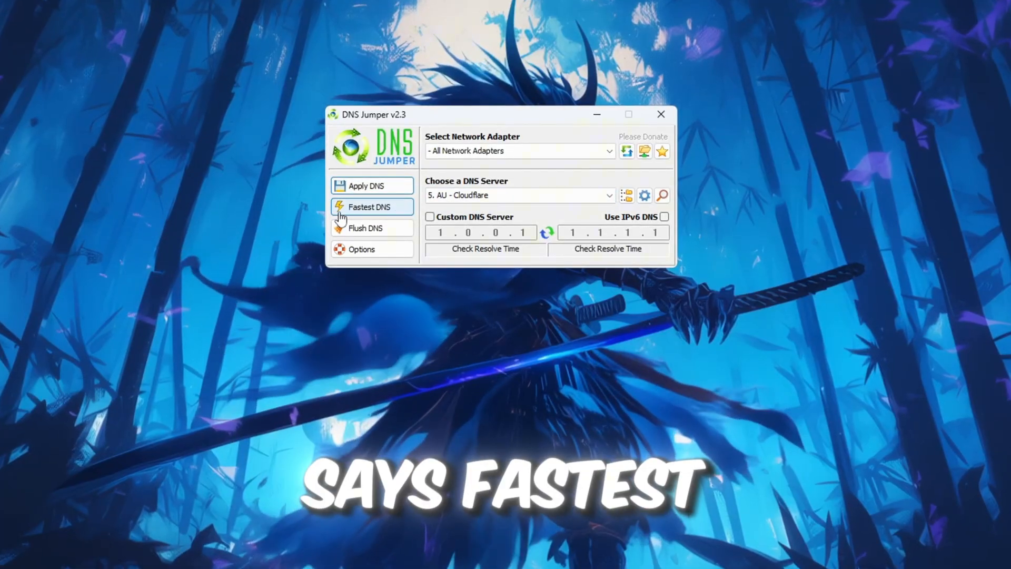
- Run the Fastest DNS test, apply the fastest servers found, and close the results window
{"action": "left_click", "coordinate": [370, 207]}
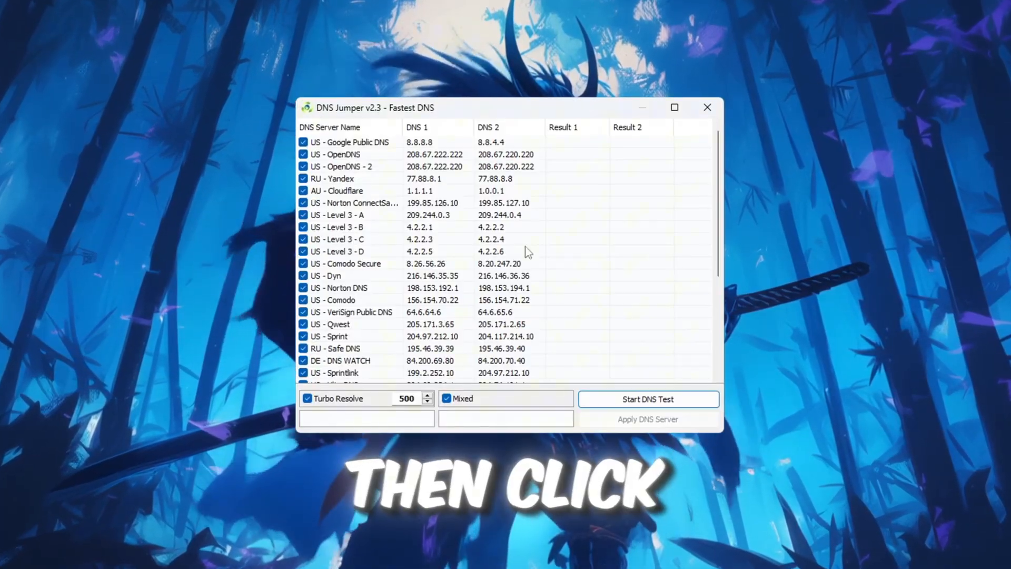
{"action": "left_click", "coordinate": [648, 398]}
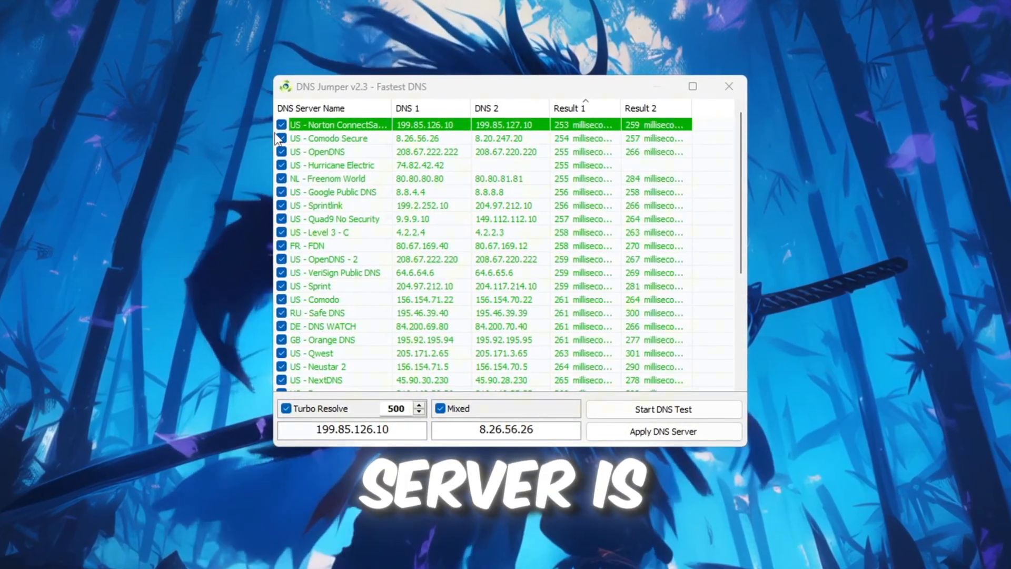
{"action": "scroll", "scroll_direction": "down", "scroll_amount": 3}
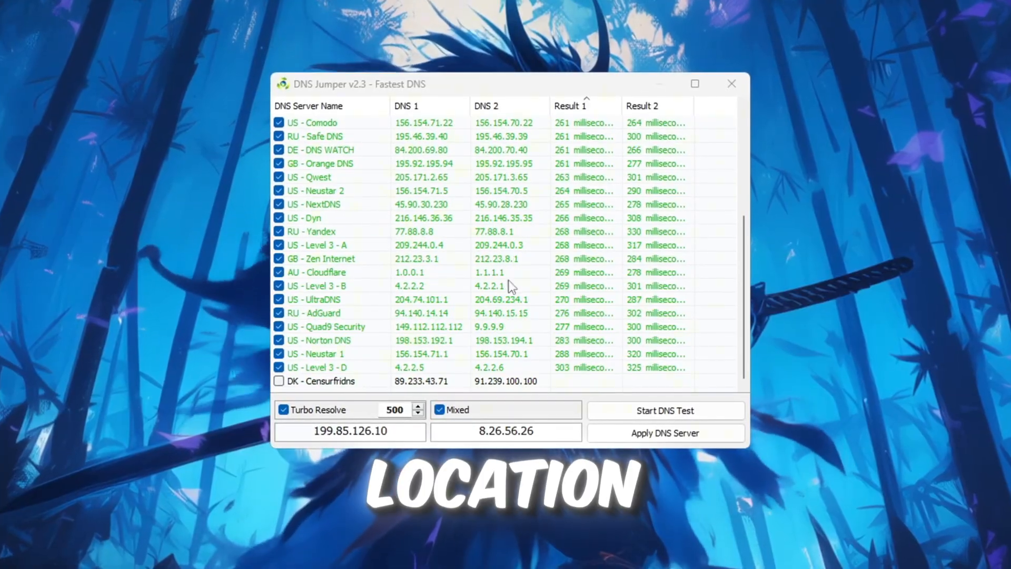
{"action": "left_click", "coordinate": [571, 103]}
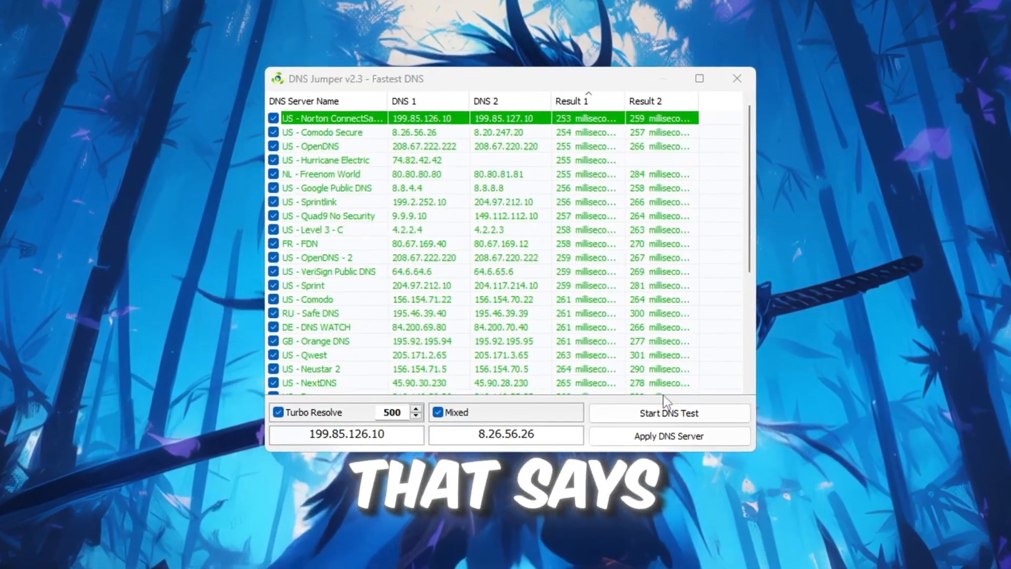
{"action": "mouse_move", "coordinate": [669, 452]}
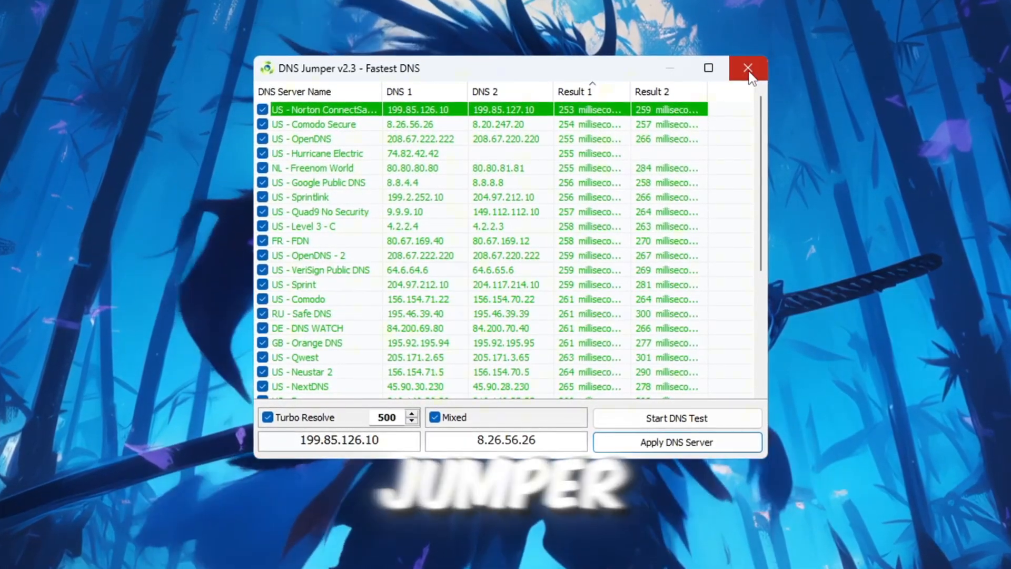
{"action": "left_click", "coordinate": [748, 68]}
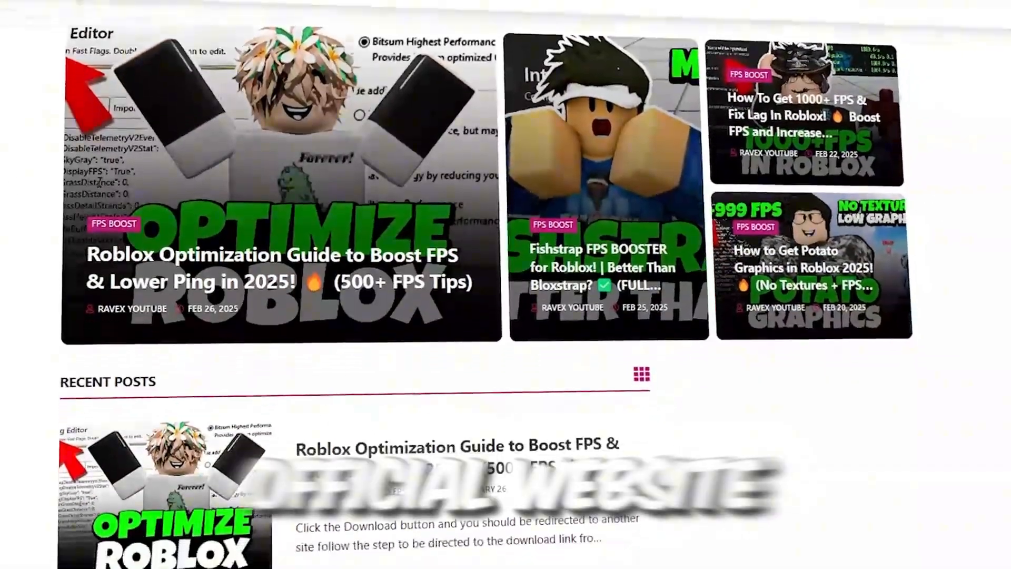
{"action": "scroll", "scroll_direction": "down", "scroll_amount": 3}
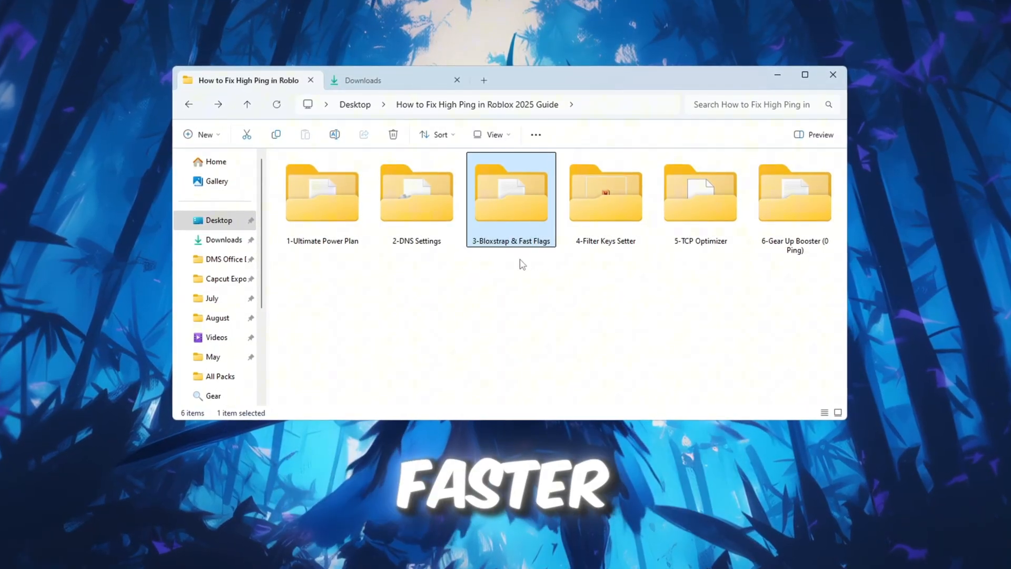
- Open the 3-Bloxstrap & Fast Flags folder, find Bloxstrap via Start search and show its Engine Settings
{"action": "double_click", "coordinate": [510, 193]}
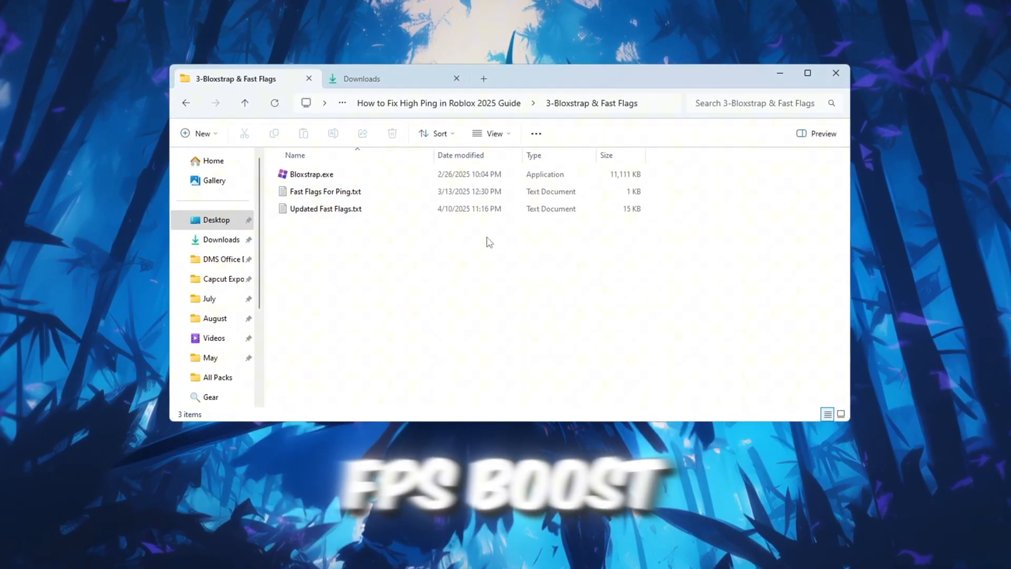
{"action": "left_click", "coordinate": [309, 174]}
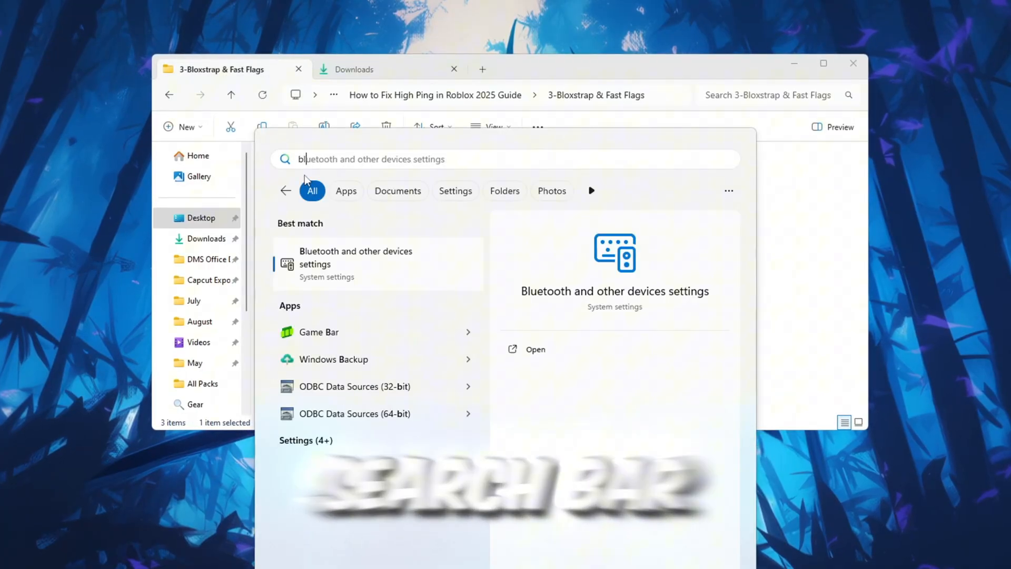
{"action": "type", "text": "bloxstrap"}
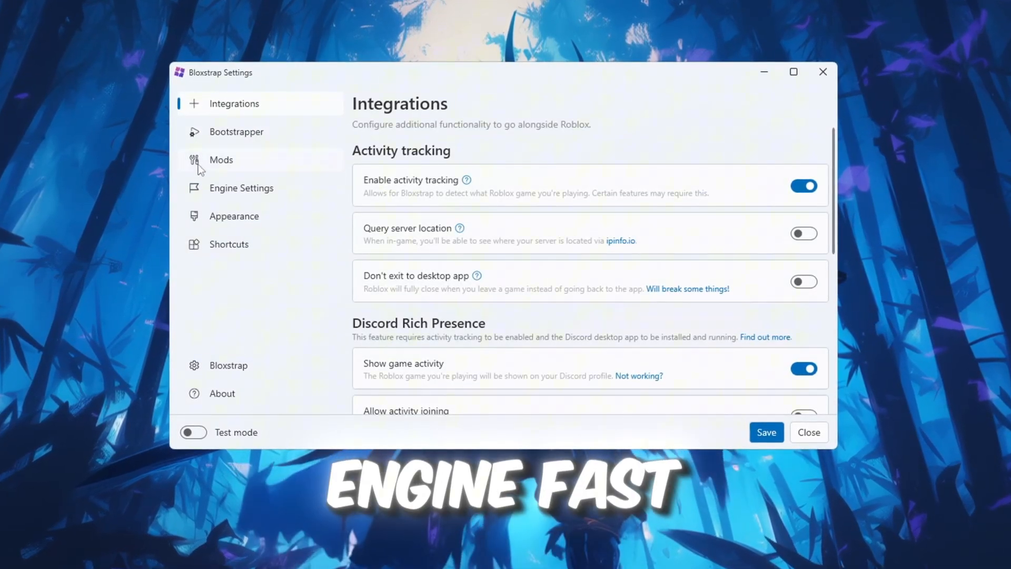
{"action": "left_click", "coordinate": [241, 187]}
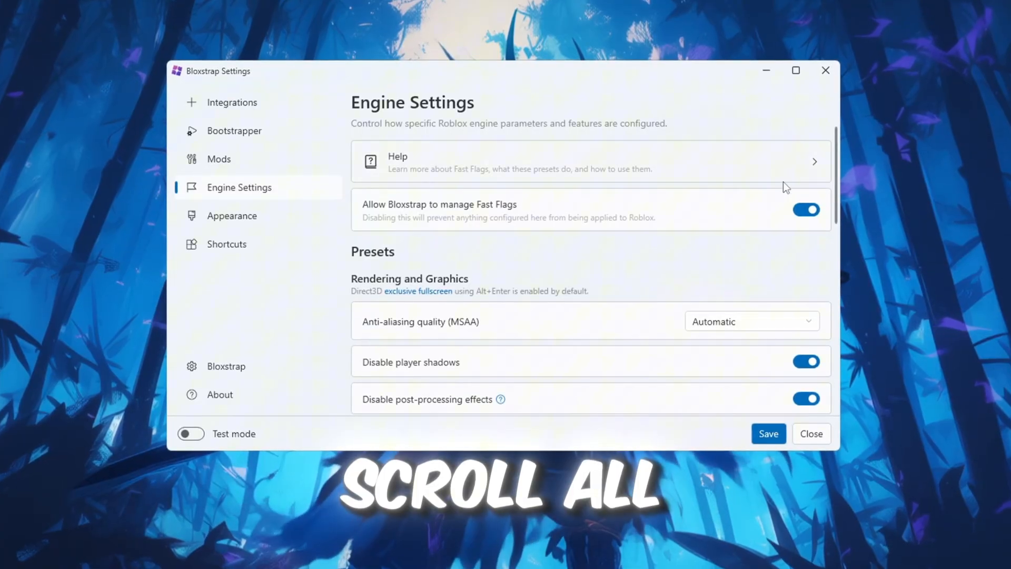
{"action": "scroll", "scroll_direction": "down", "scroll_amount": 3}
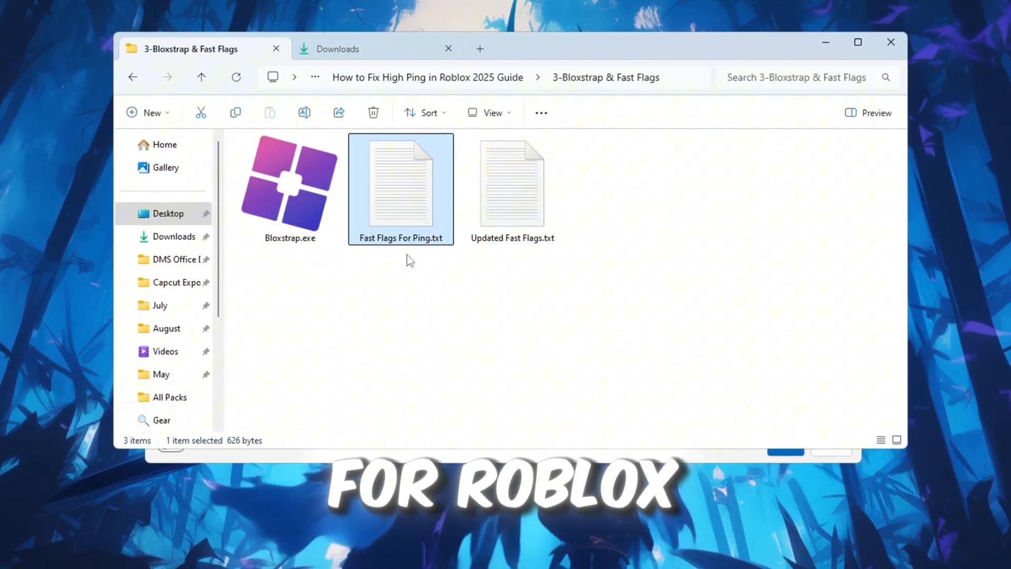
- Open Fast Flags For Ping.txt and select its whole flag list for copying into Bloxstrap
{"action": "double_click", "coordinate": [400, 188]}
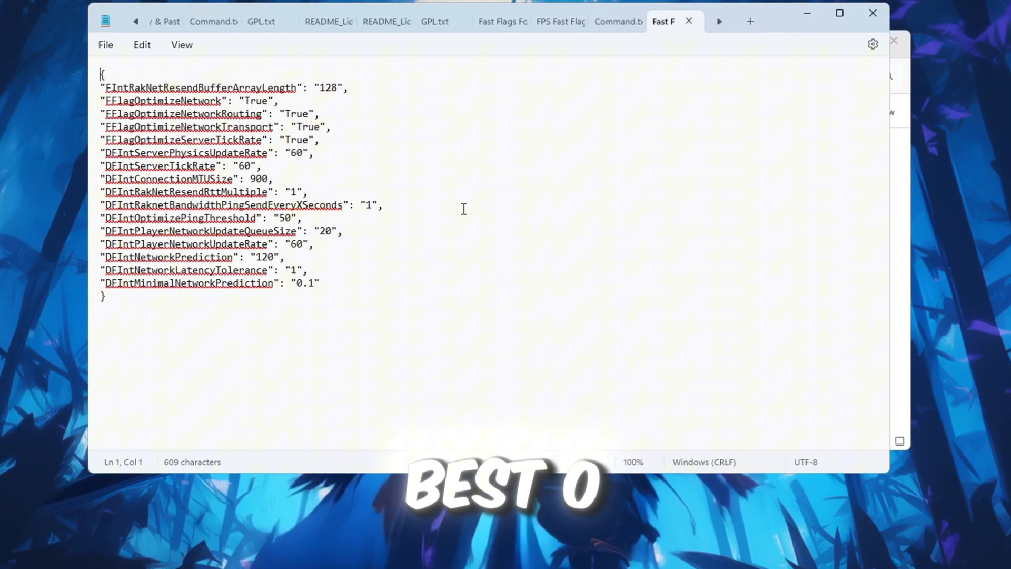
{"action": "key", "text": "ctrl+a"}
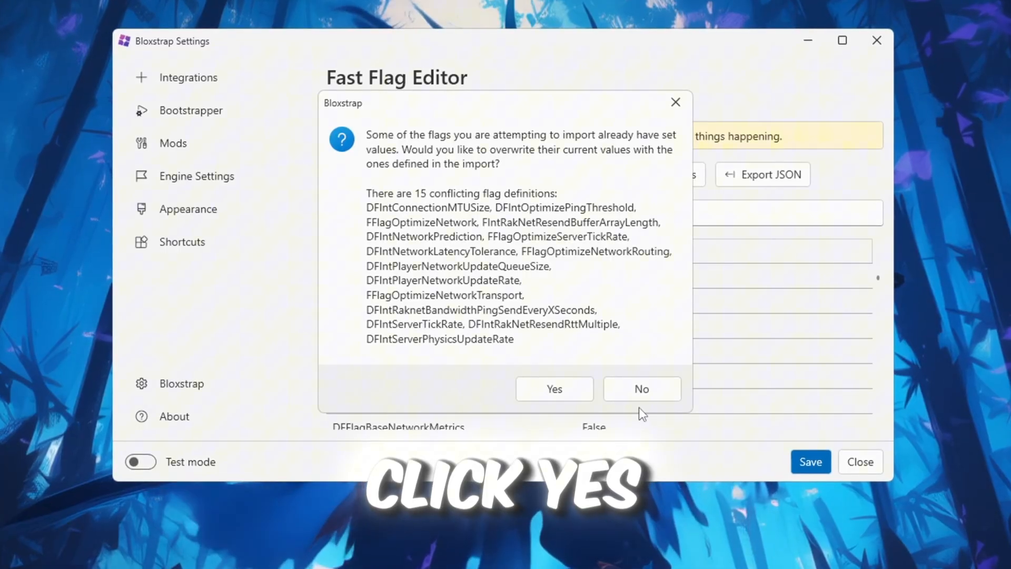
- Overwrite the 15 conflicting flags, dismiss the invalid-number warning and close Bloxstrap Settings
{"action": "left_click", "coordinate": [553, 388]}
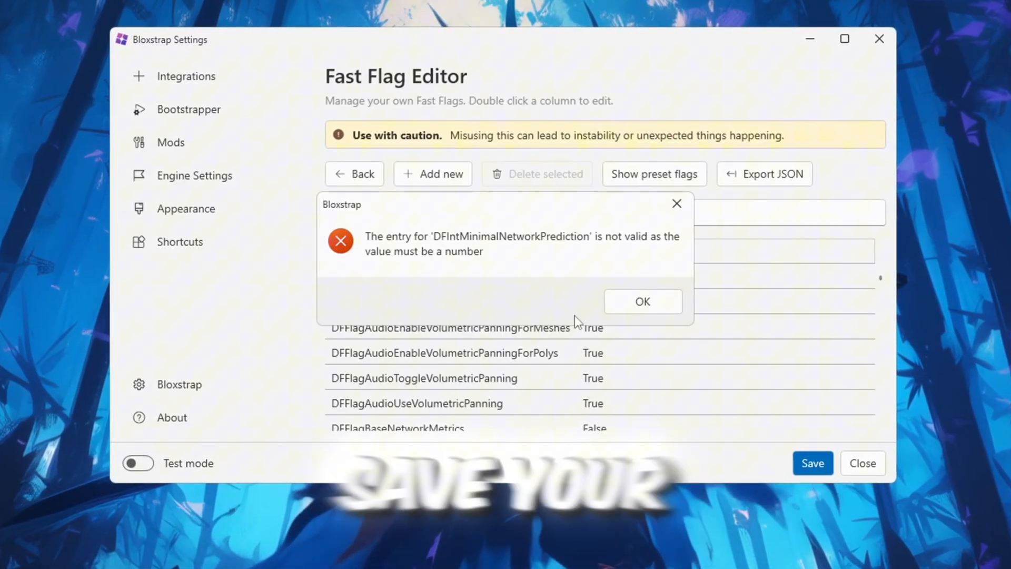
{"action": "left_click", "coordinate": [641, 301]}
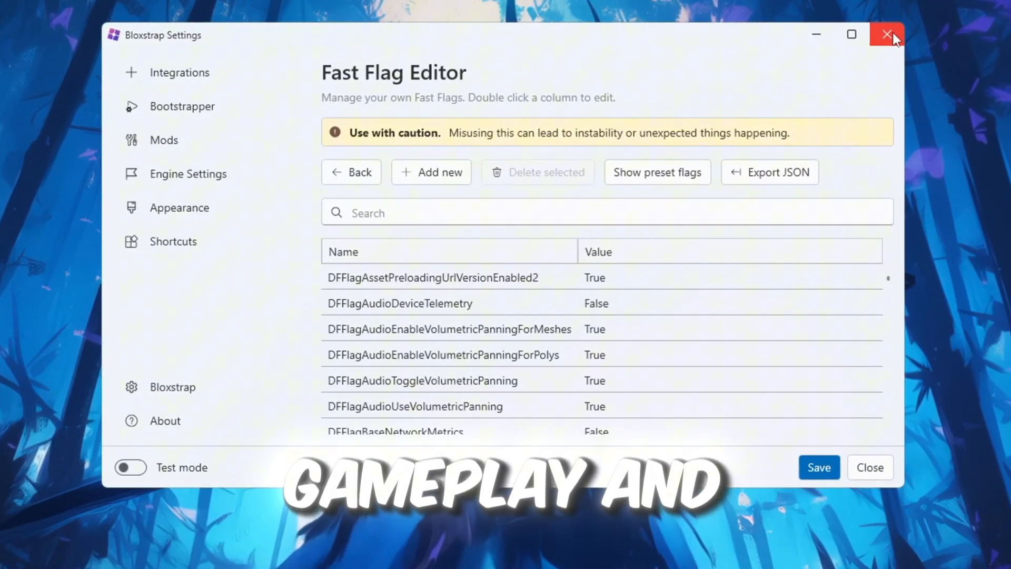
{"action": "left_click", "coordinate": [887, 34]}
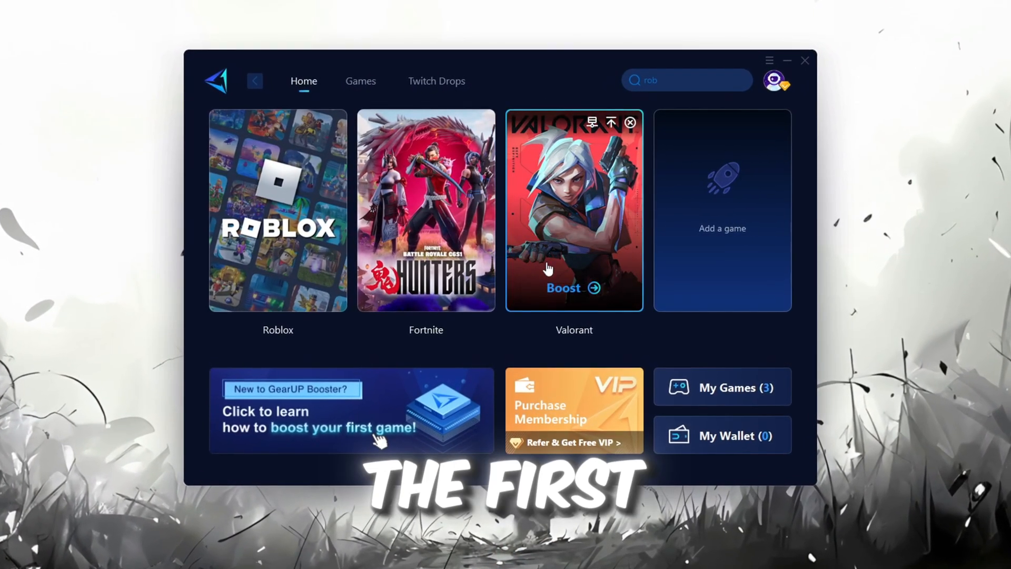
- Browse the Games library, return to Home and start the Roblox boost
{"action": "left_click", "coordinate": [777, 81]}
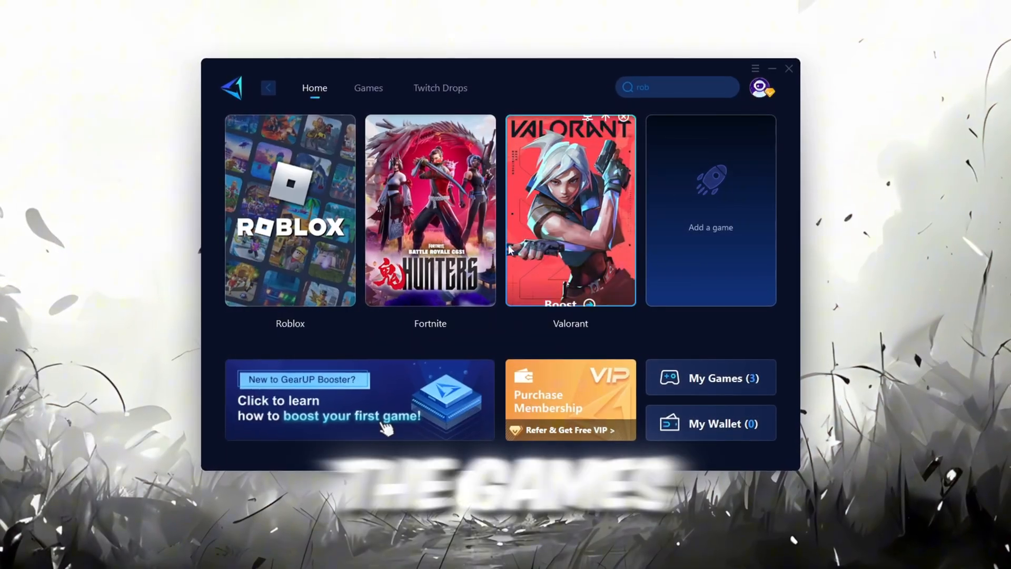
{"action": "left_click", "coordinate": [367, 87]}
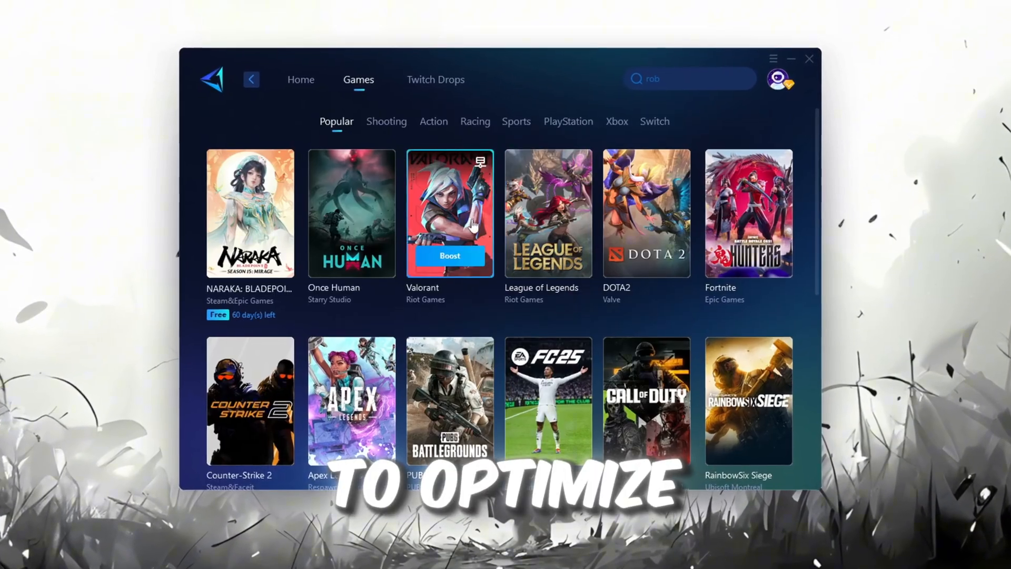
{"action": "left_click", "coordinate": [294, 79]}
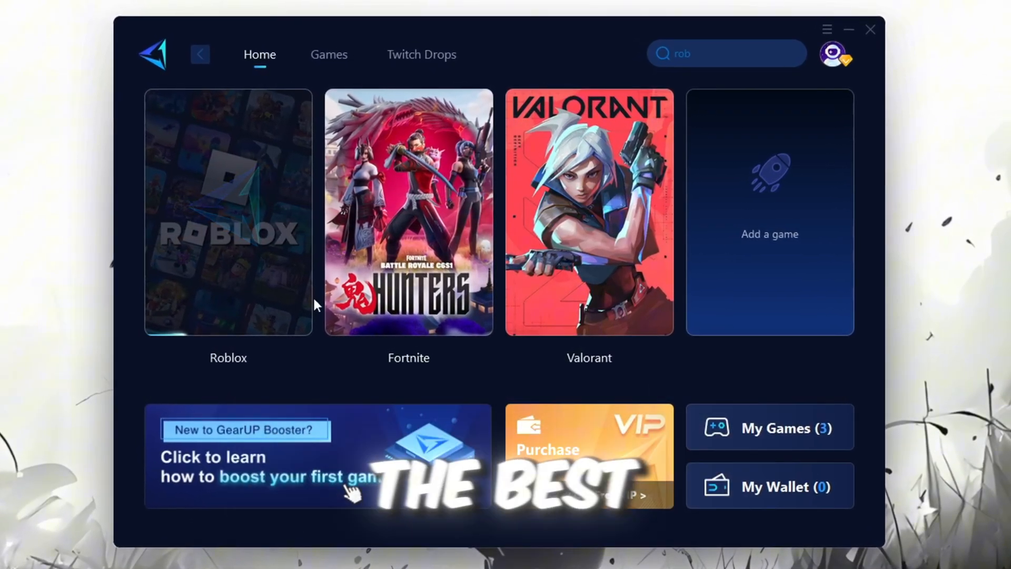
{"action": "left_click", "coordinate": [228, 212]}
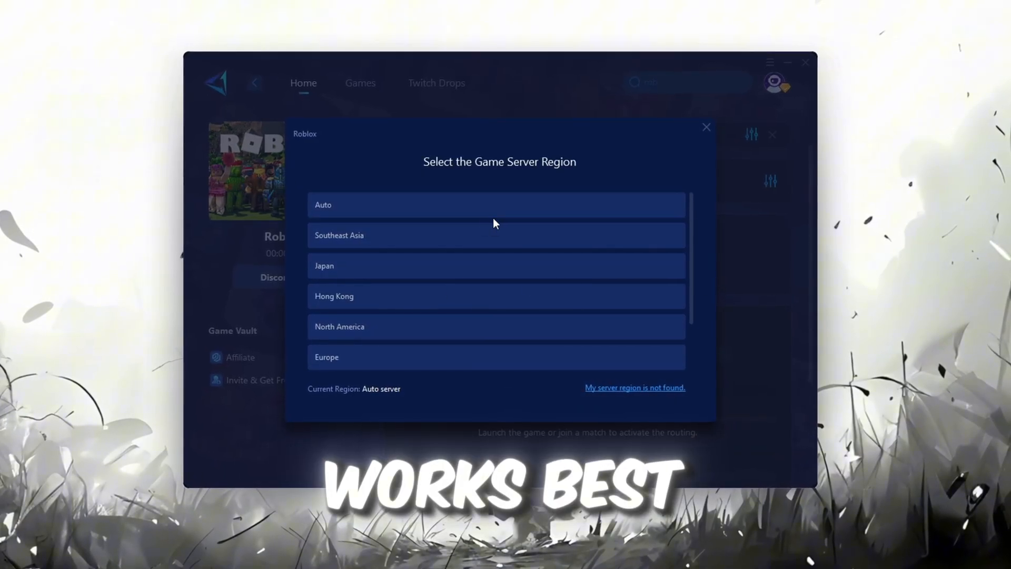
- Boost Roblox on the Auto server region and Auto node, then launch the game
{"action": "left_click", "coordinate": [705, 128]}
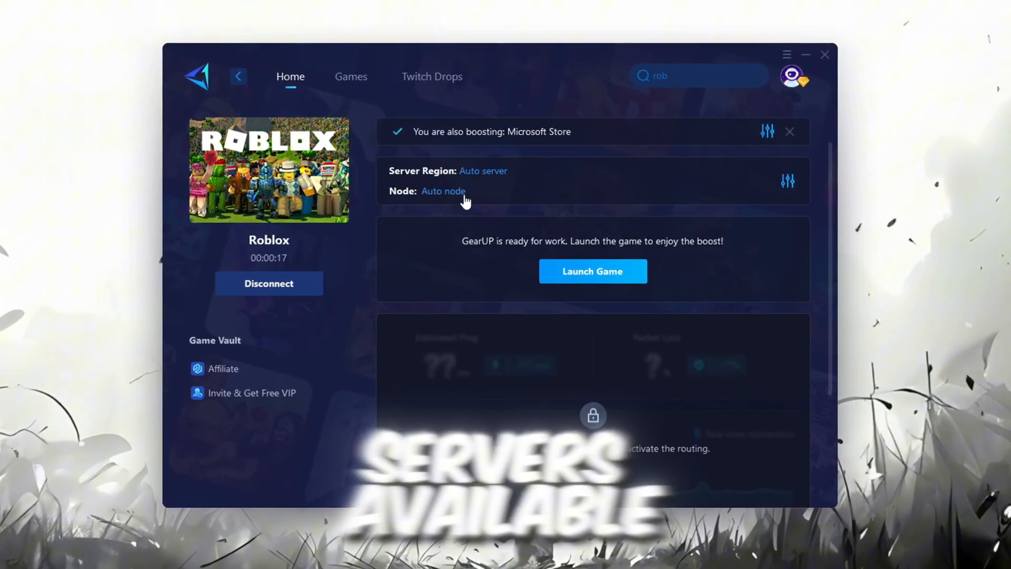
{"action": "left_click", "coordinate": [444, 191]}
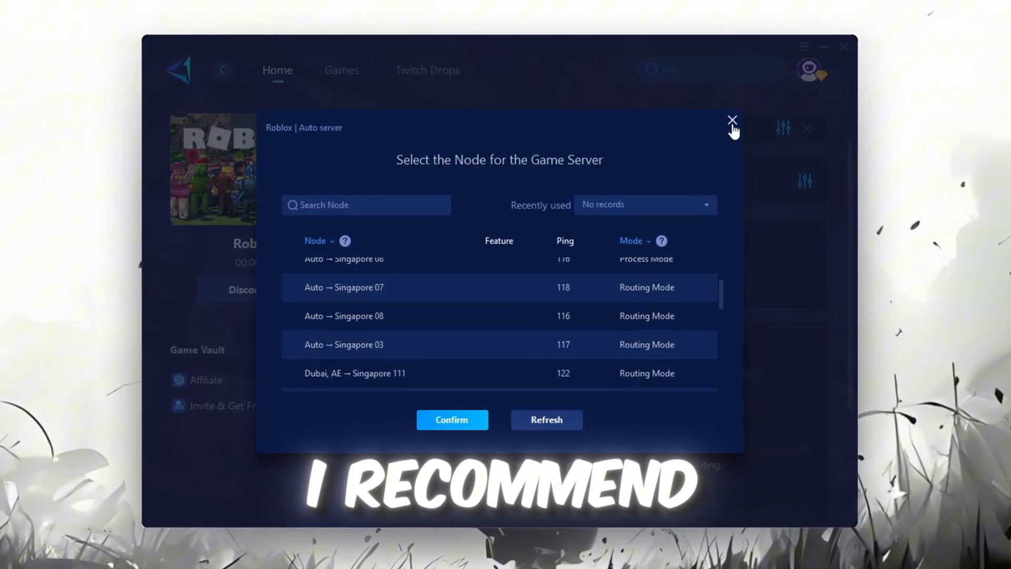
{"action": "left_click", "coordinate": [733, 121]}
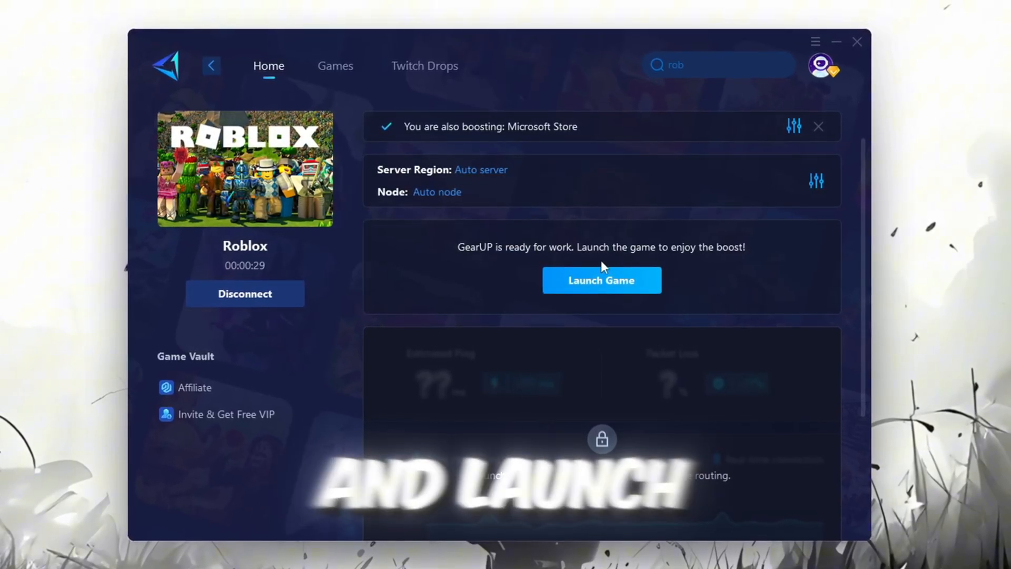
{"action": "left_click", "coordinate": [602, 280]}
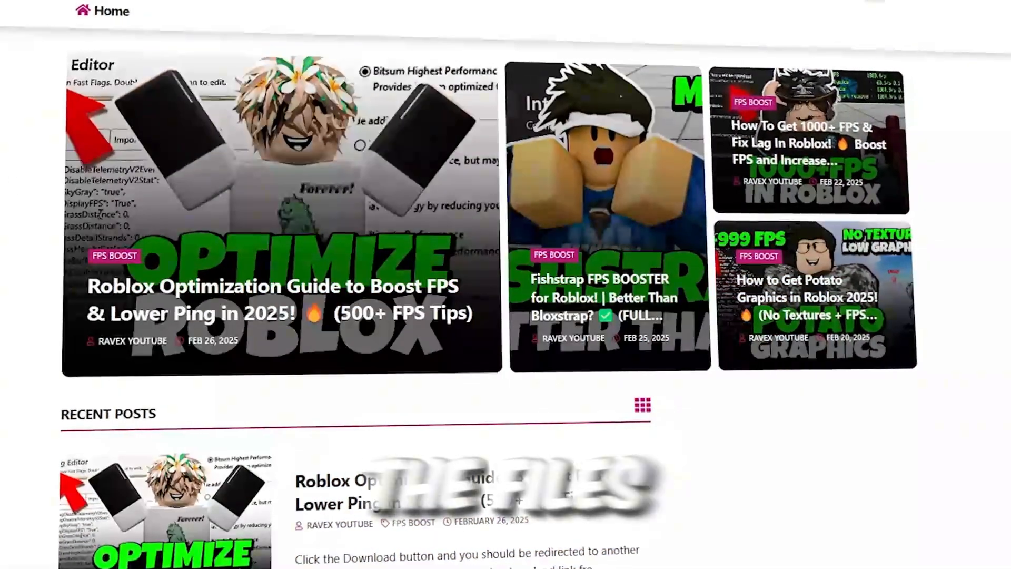
{"action": "scroll", "scroll_direction": "down", "scroll_amount": 3}
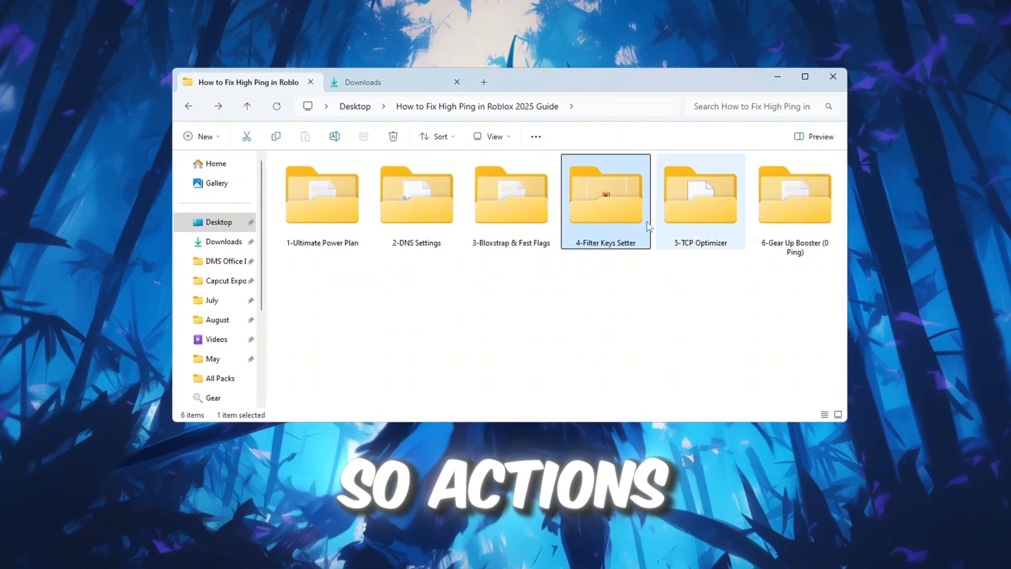
- Run FilterKeysSetter.exe from the 4-Filter Keys Setter folder
{"action": "double_click", "coordinate": [605, 196]}
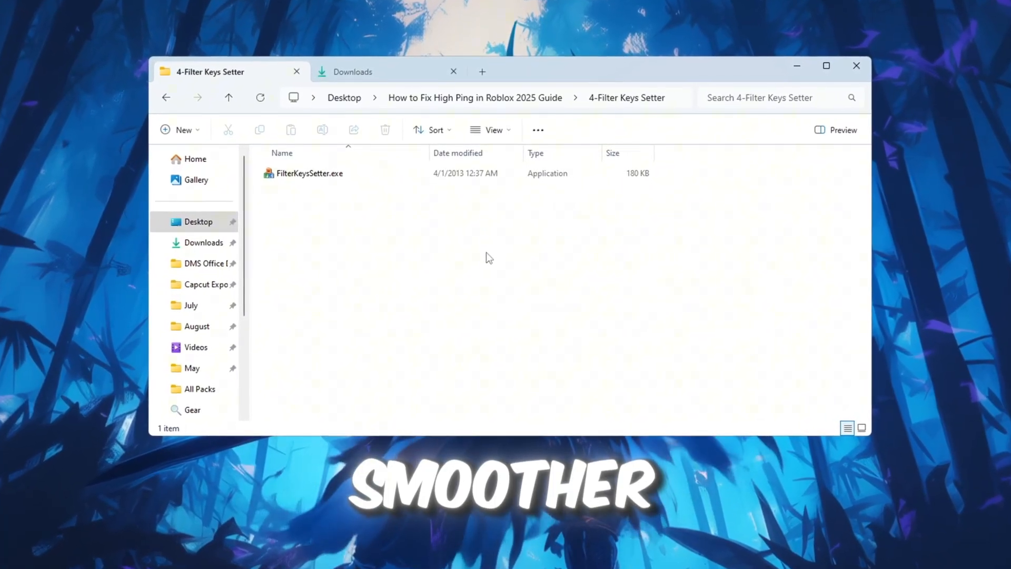
{"action": "left_click", "coordinate": [310, 173]}
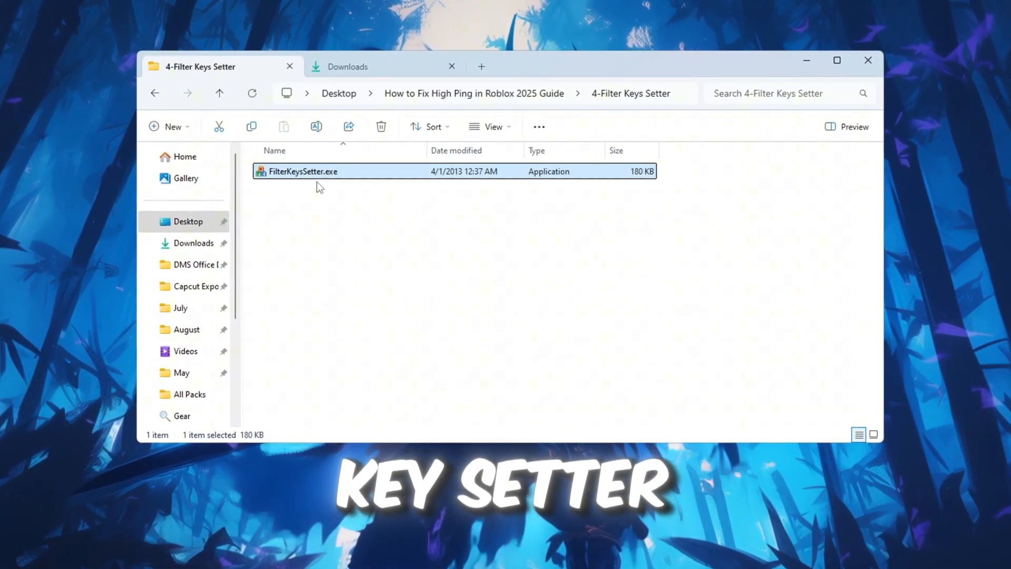
{"action": "double_click", "coordinate": [304, 171]}
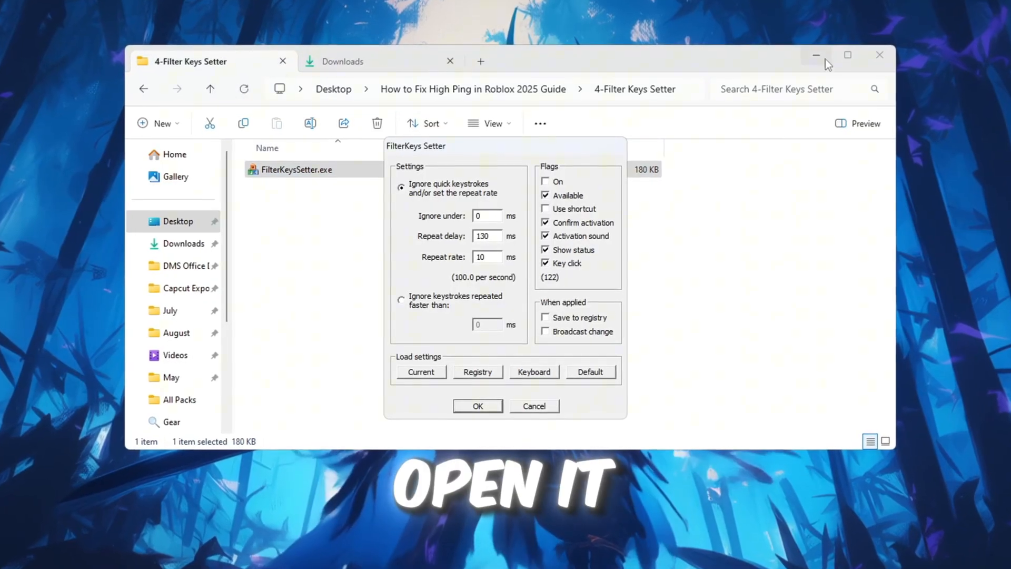
- Set FilterKeys to 0 ms ignore, 130 ms repeat delay and 10 ms repeat rate, then close the tool
{"action": "left_click", "coordinate": [815, 55]}
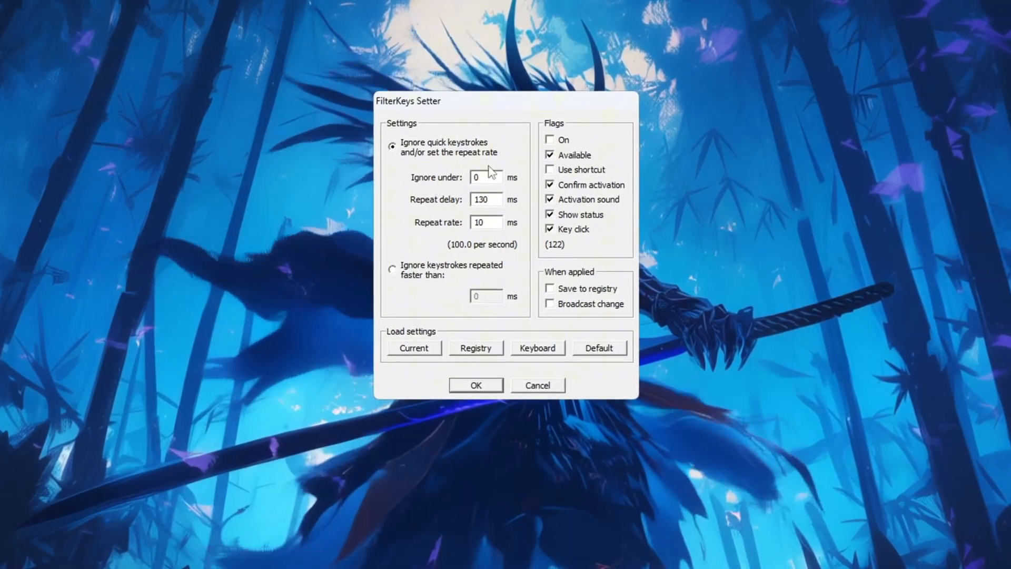
{"action": "left_click", "coordinate": [485, 176]}
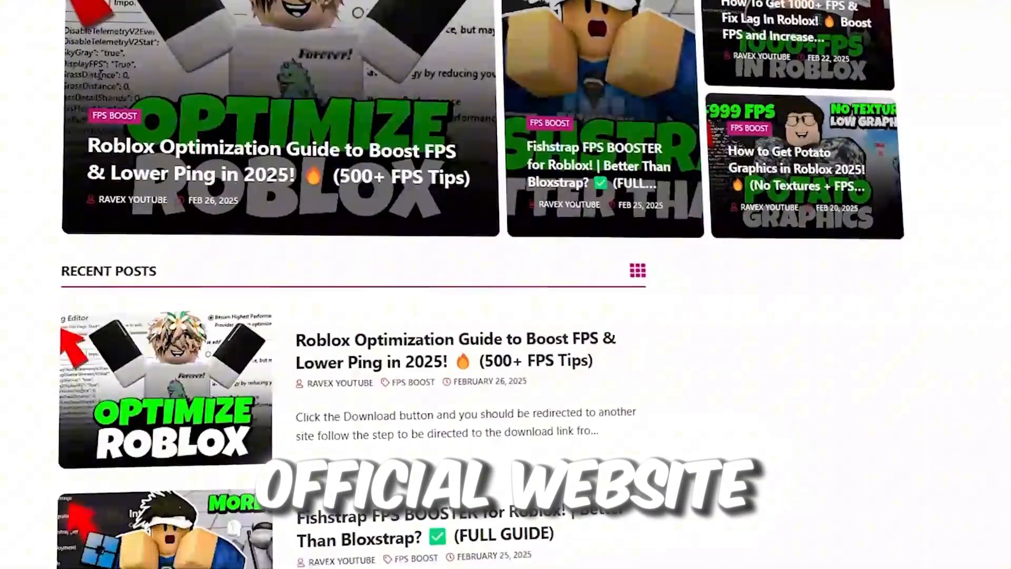
{"action": "scroll", "scroll_direction": "down", "scroll_amount": 3}
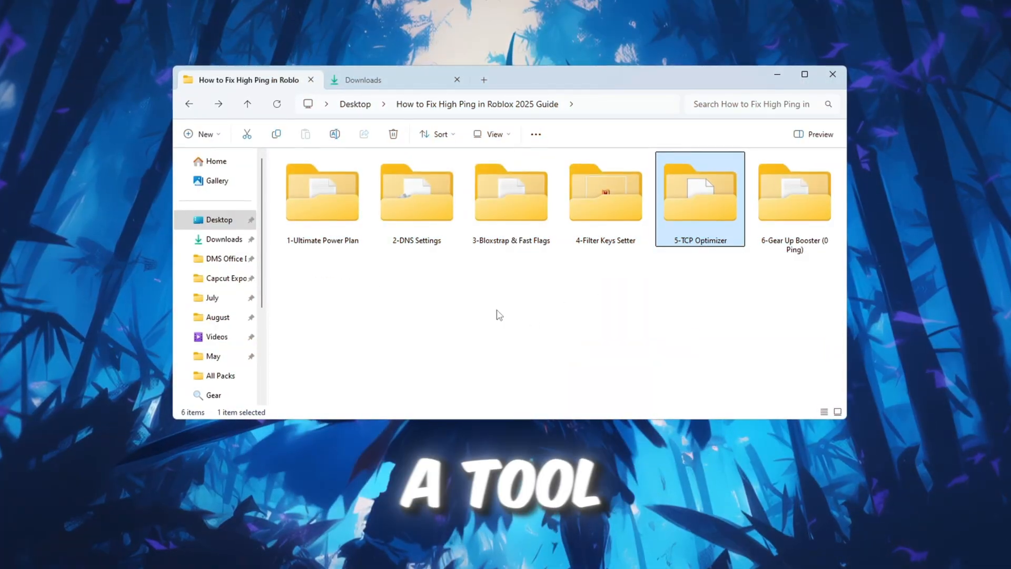
- Run TCPOptimizer.exe from the 5-TCP Optimizer folder
{"action": "double_click", "coordinate": [699, 191]}
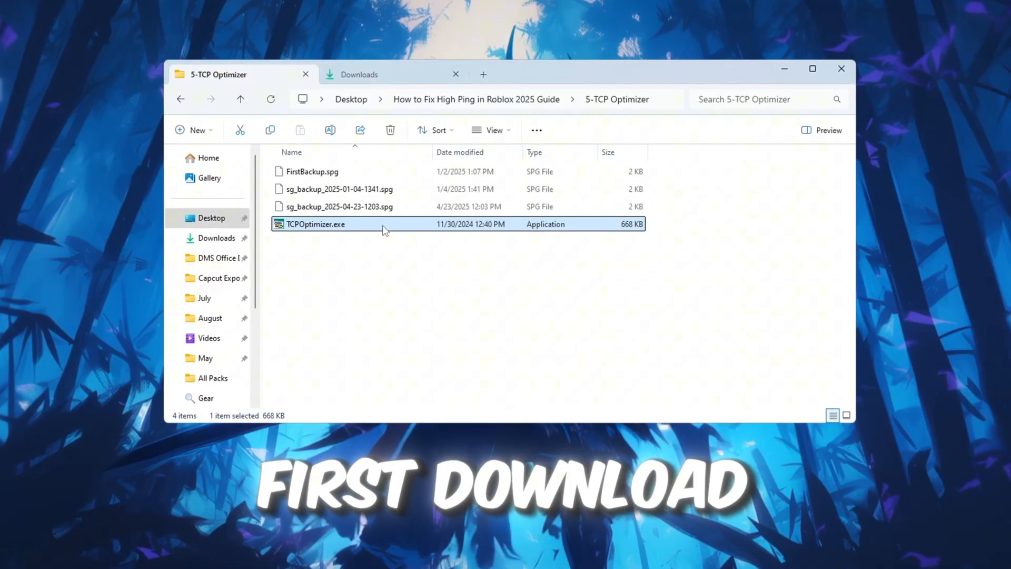
{"action": "double_click", "coordinate": [317, 224]}
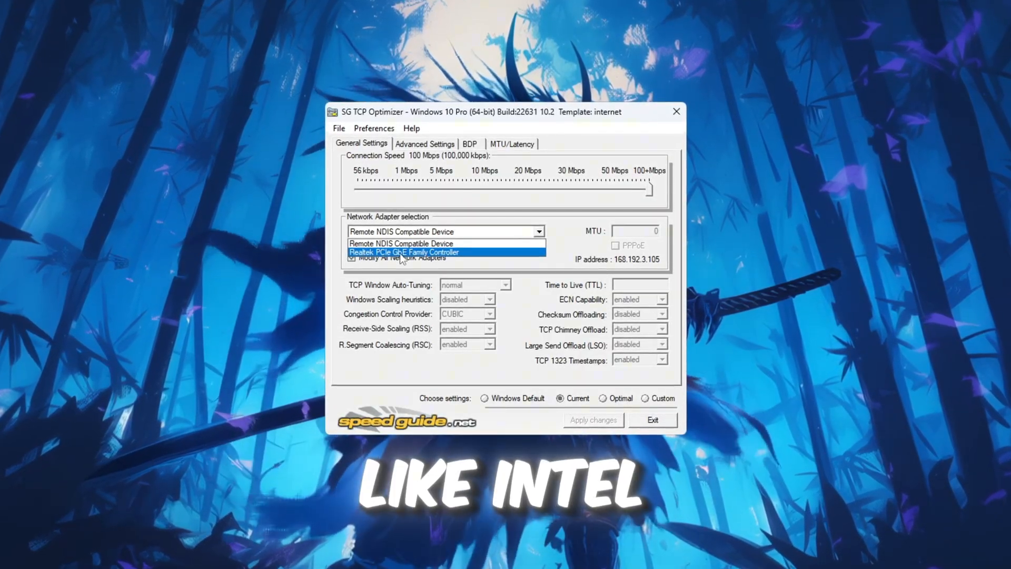
- Choose the Realtek PCIe GbE adapter with Custom settings and TTL 64
{"action": "left_click", "coordinate": [404, 252]}
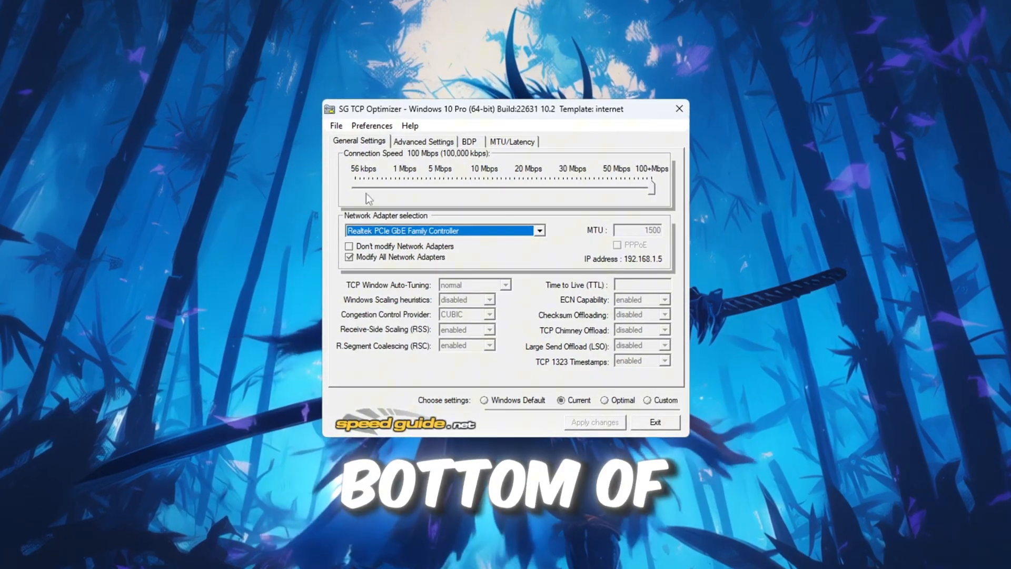
{"action": "left_click", "coordinate": [654, 401]}
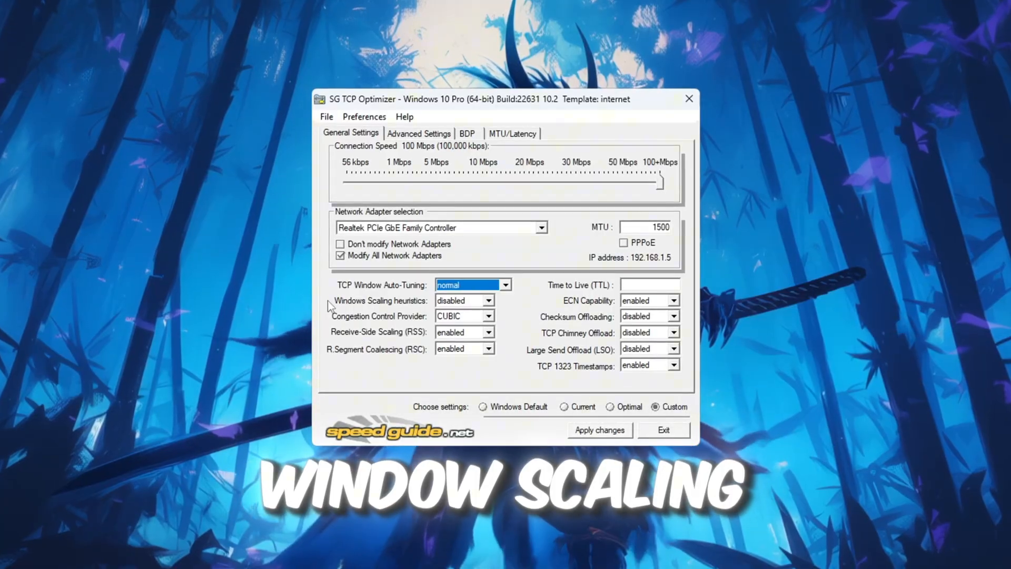
{"action": "left_click", "coordinate": [462, 300]}
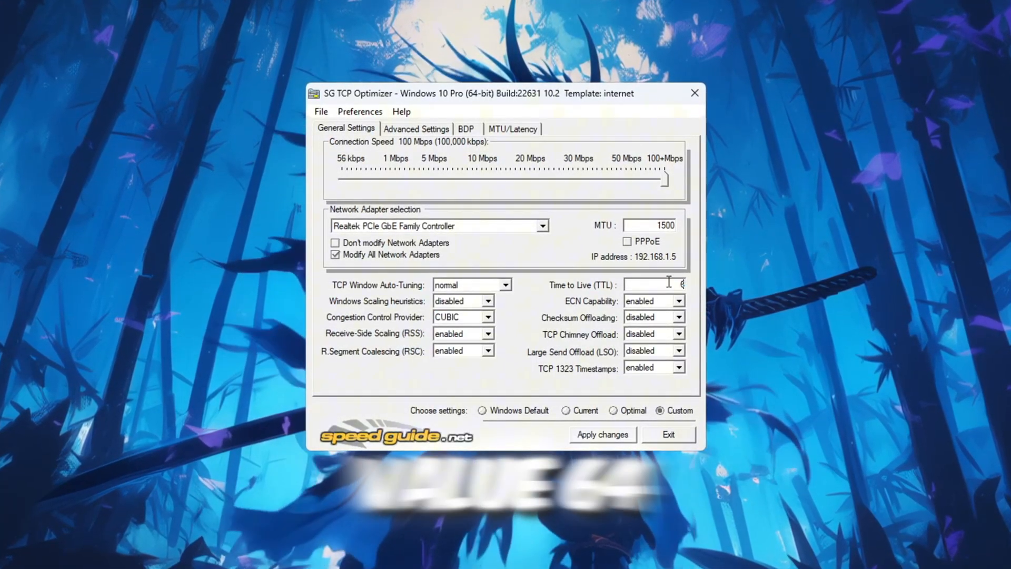
{"action": "left_click", "coordinate": [650, 301]}
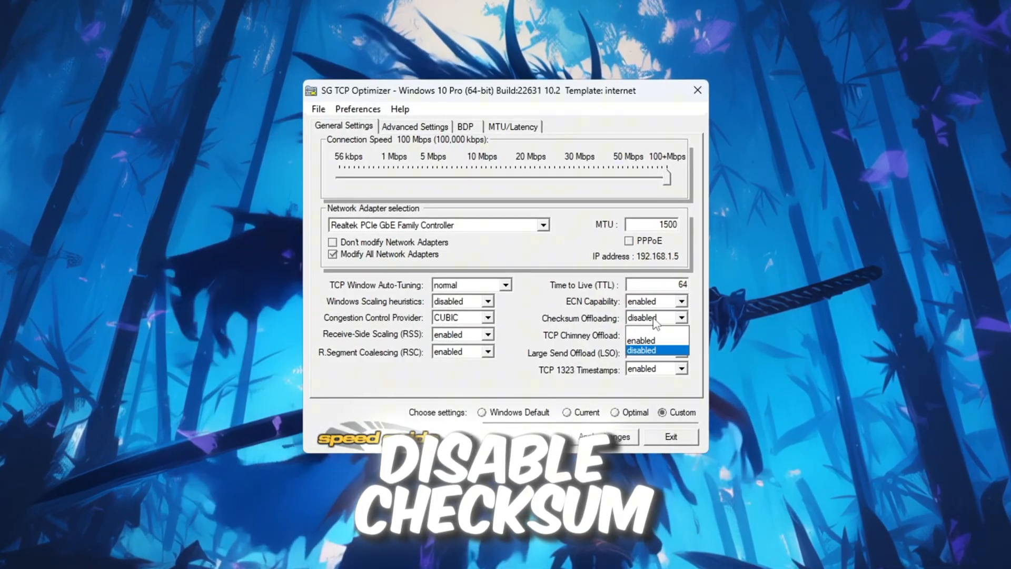
- Disable checksum and large send offloads, keeping TCP 1323 timestamps enabled
{"action": "left_click", "coordinate": [642, 350]}
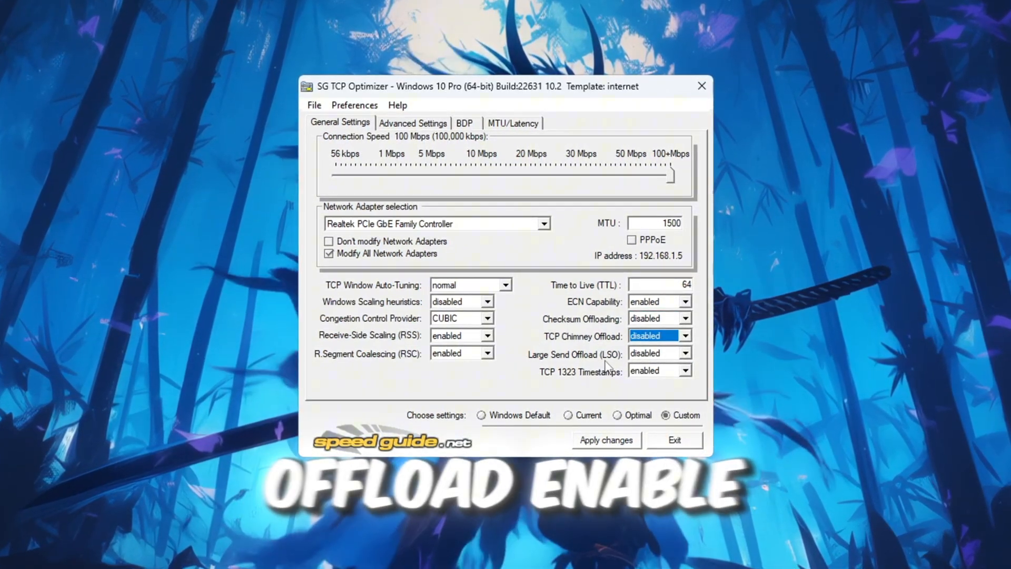
{"action": "left_click", "coordinate": [659, 353]}
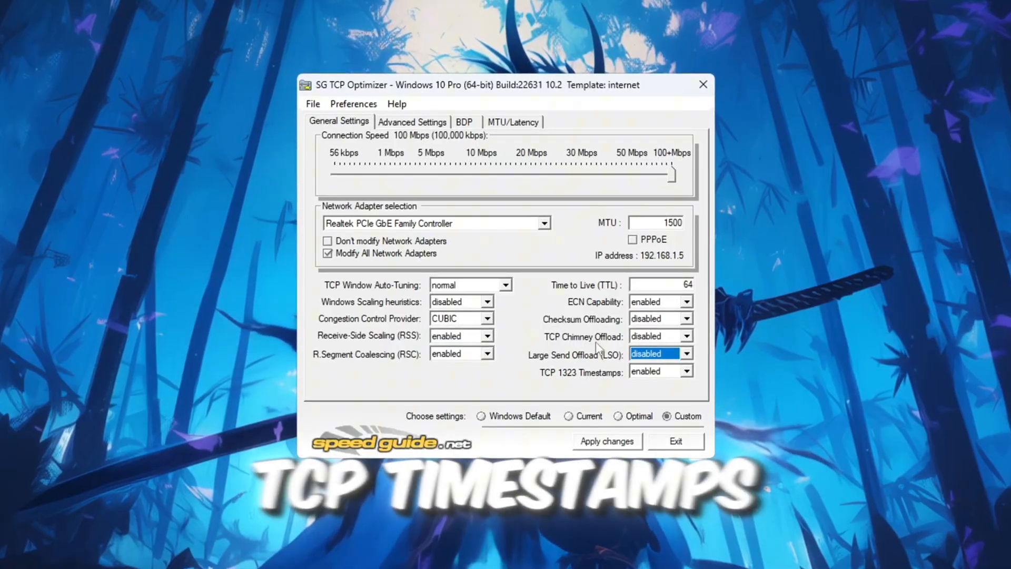
{"action": "left_click", "coordinate": [662, 372]}
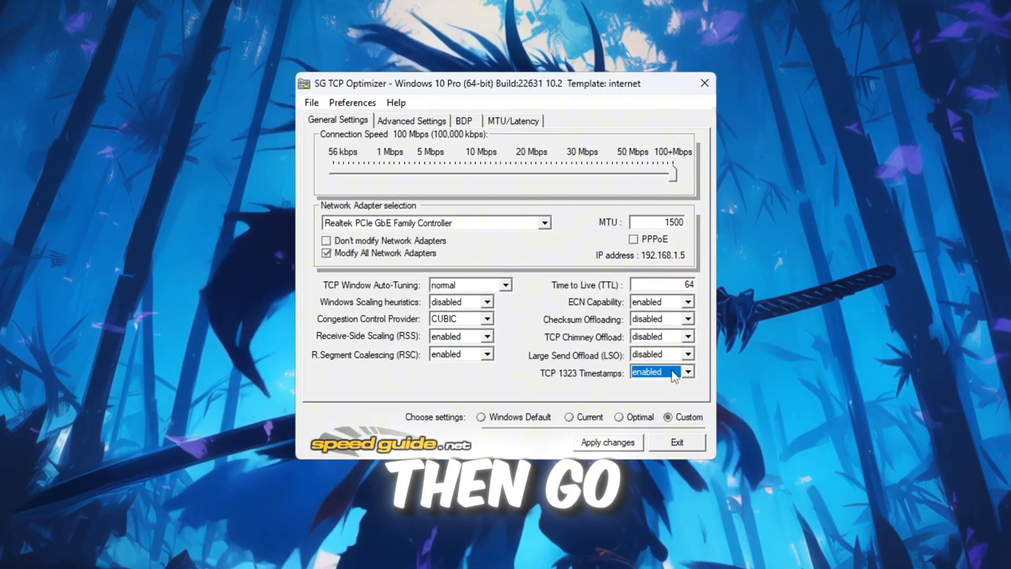
{"action": "left_click", "coordinate": [412, 119]}
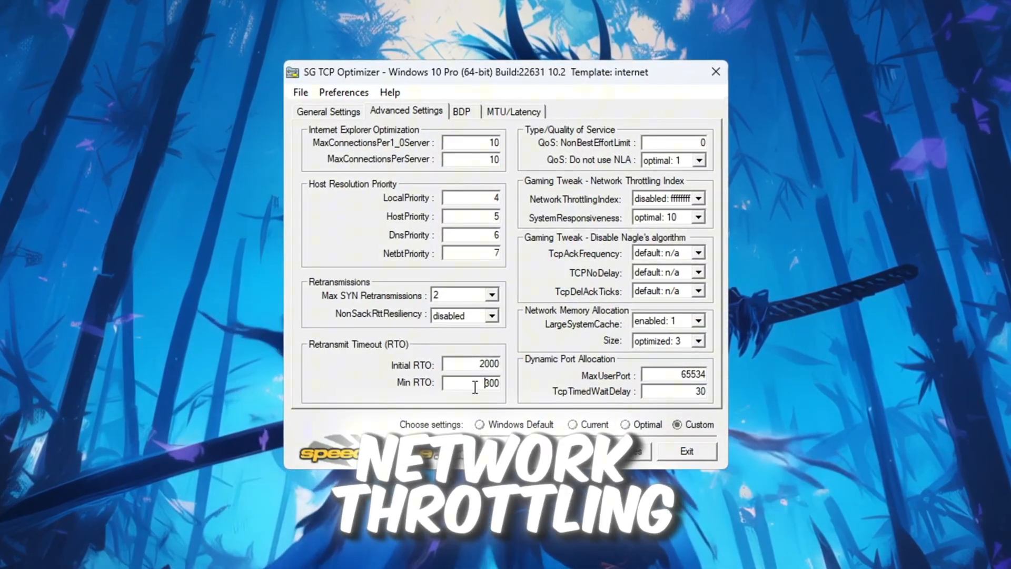
- Set Min RTO 300, SystemResponsiveness gaming: 0 and TcpAckFrequency default
{"action": "left_click", "coordinate": [668, 197]}
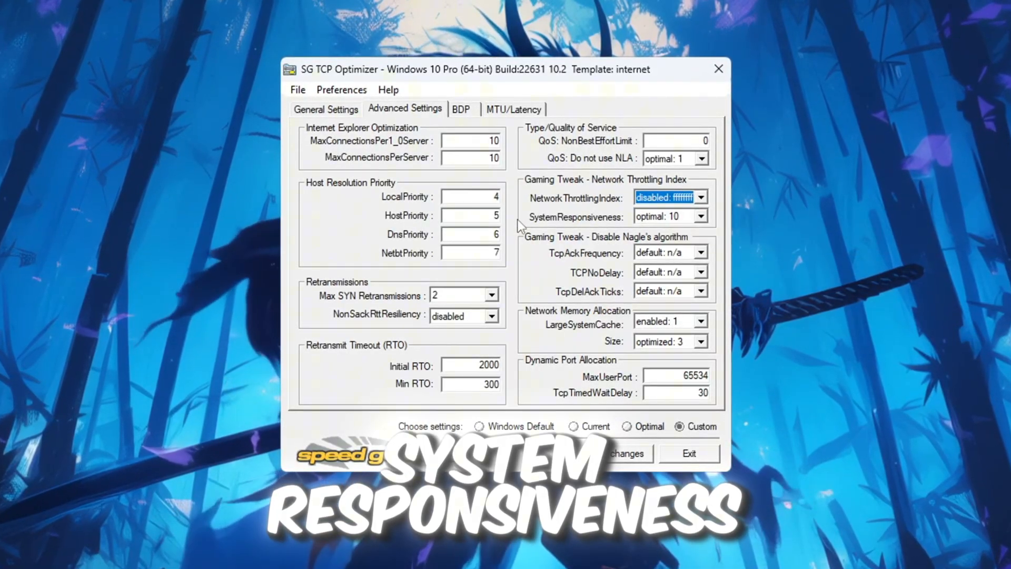
{"action": "left_click", "coordinate": [668, 216]}
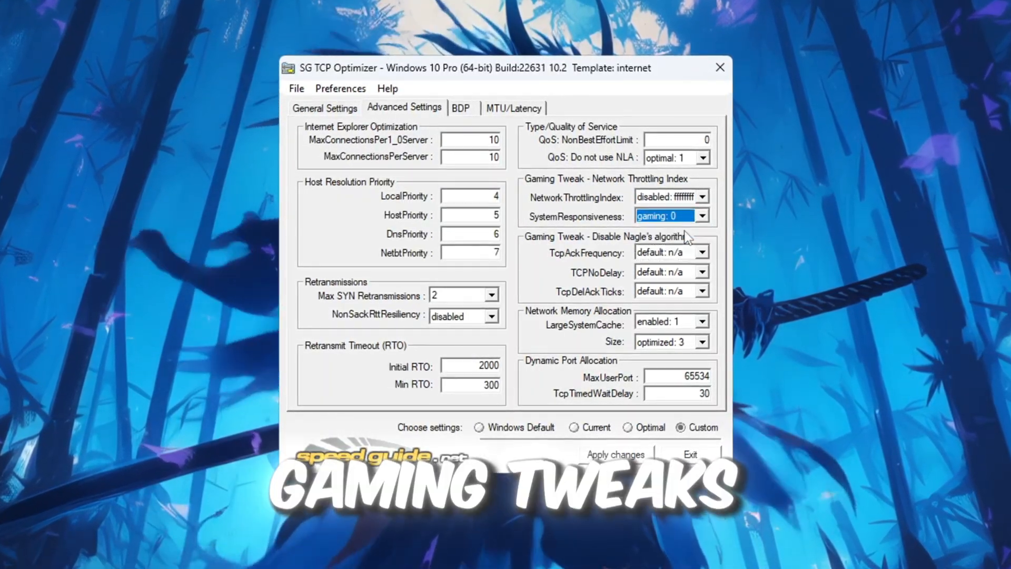
{"action": "left_click", "coordinate": [706, 252]}
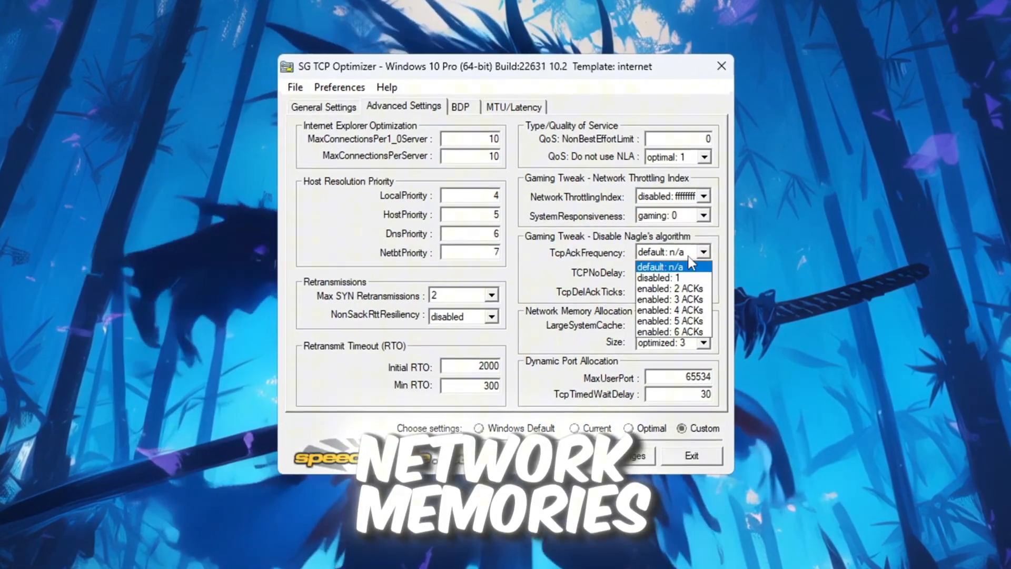
{"action": "left_click", "coordinate": [660, 267]}
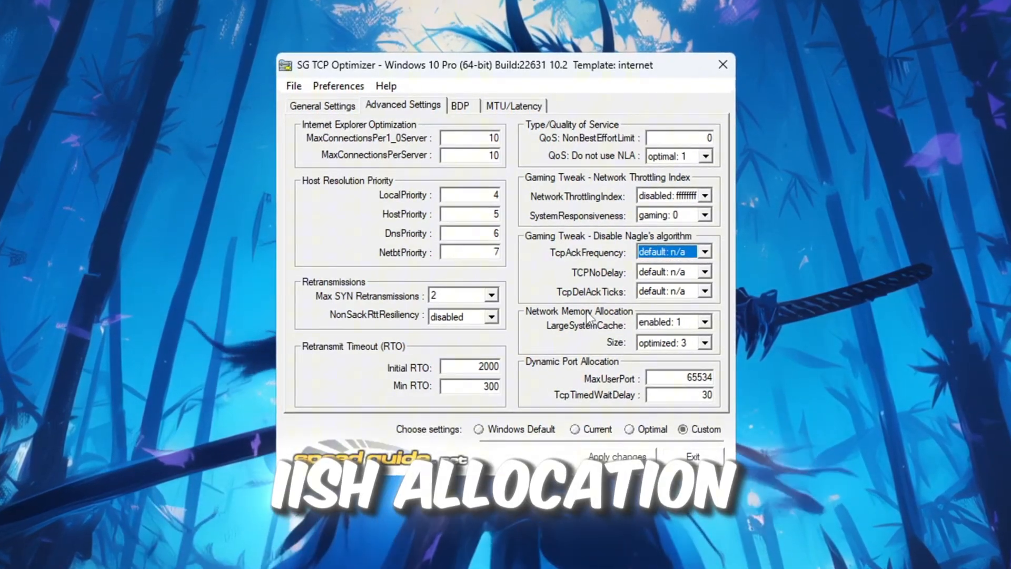
- Set MaxUserPort 65534 and TcpTimedWaitDelay 30, then apply the changes
{"action": "left_click", "coordinate": [669, 322]}
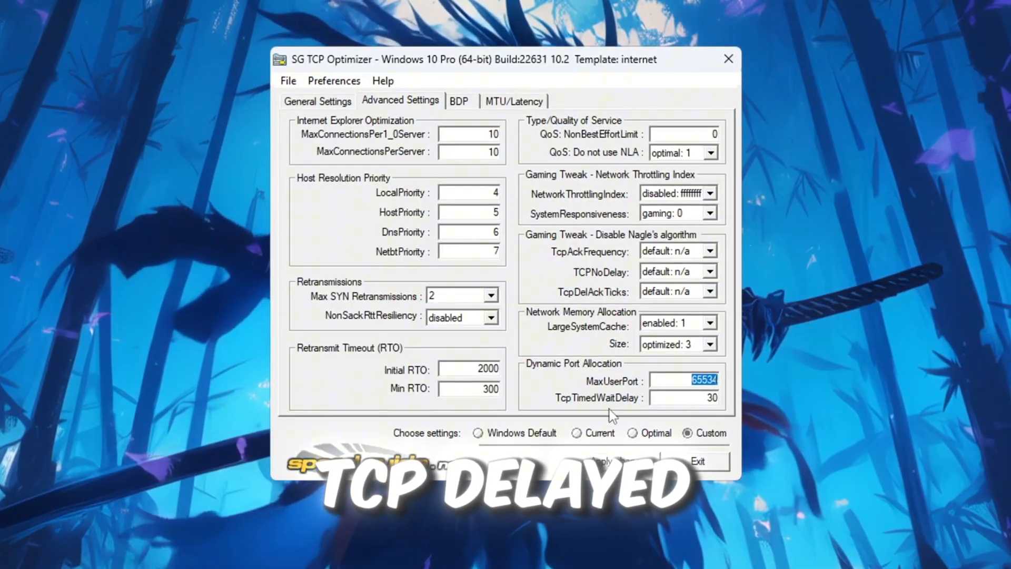
{"action": "left_click", "coordinate": [683, 398]}
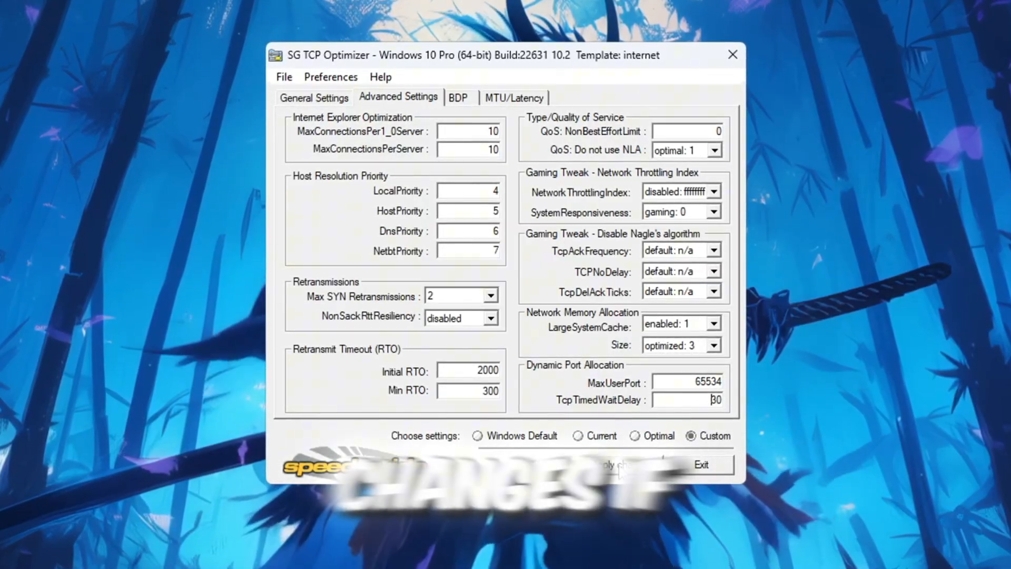
{"action": "left_click", "coordinate": [620, 465]}
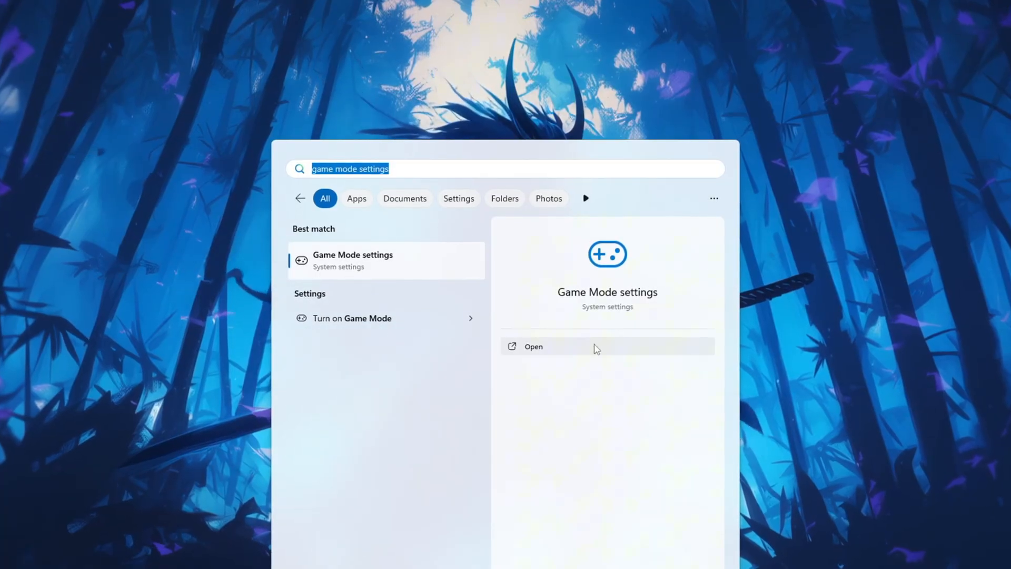
- Open Game Mode settings from search and go to its related Graphics settings
{"action": "left_click", "coordinate": [533, 346]}
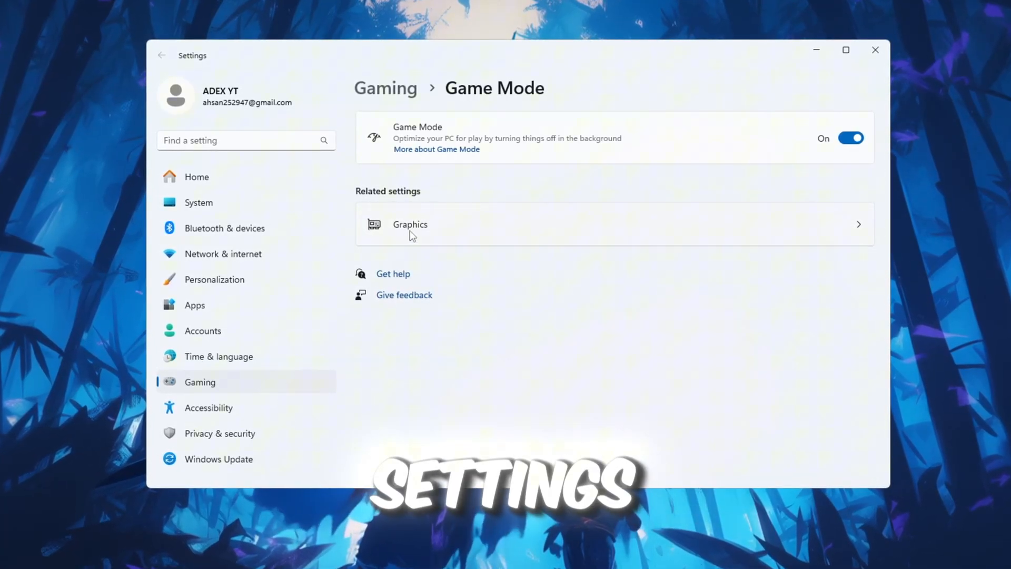
{"action": "left_click", "coordinate": [410, 224]}
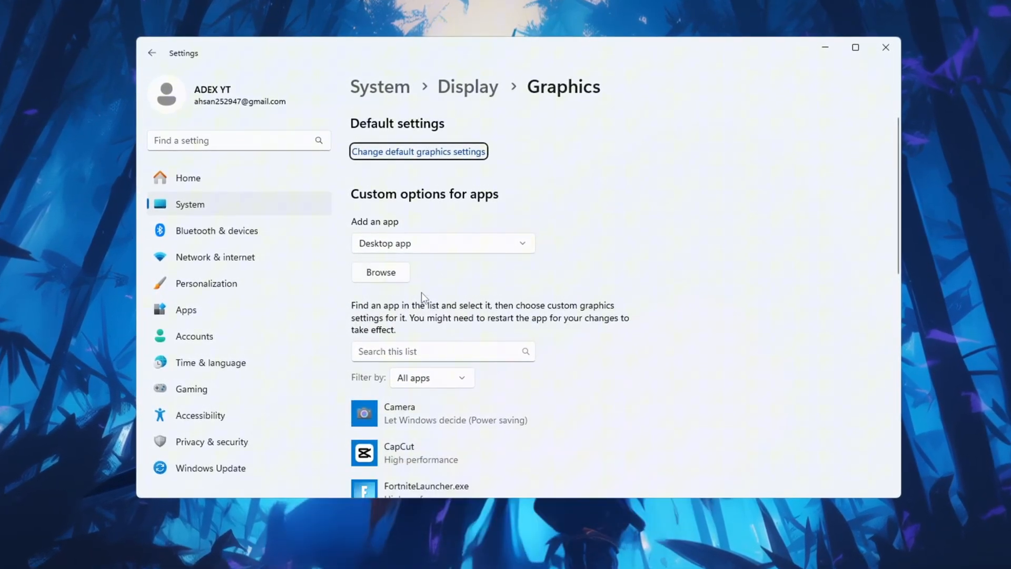
- Set RobloxPlayerLauncher.exe to the High performance graphics preference and save it
{"action": "scroll", "scroll_direction": "down", "scroll_amount": 3}
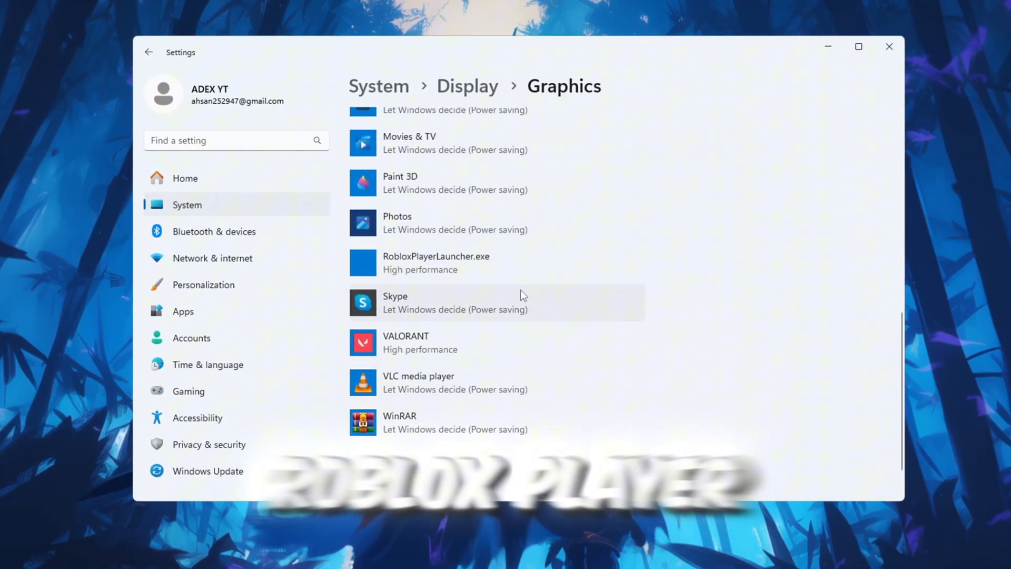
{"action": "left_click", "coordinate": [435, 263]}
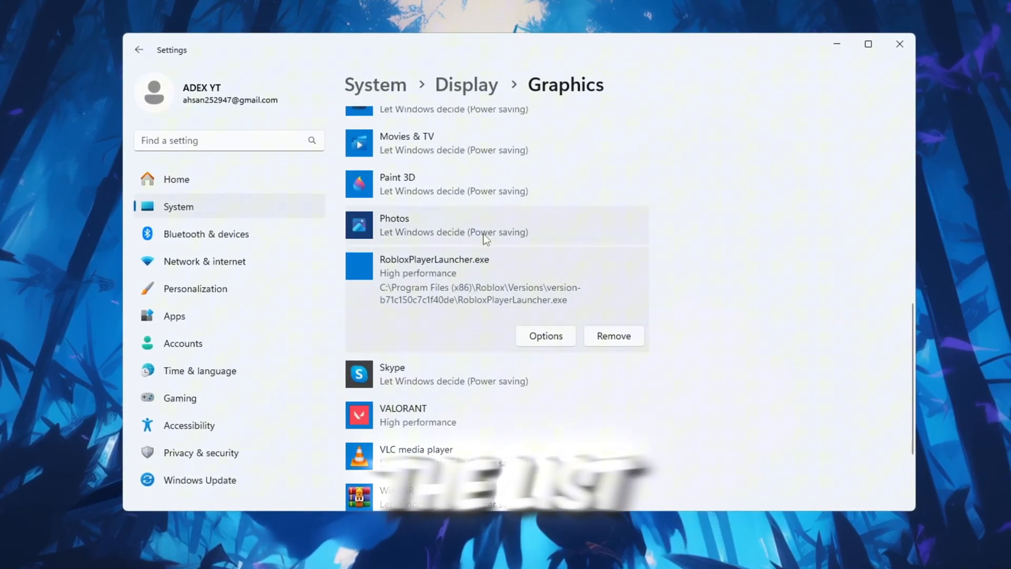
{"action": "left_click", "coordinate": [545, 335]}
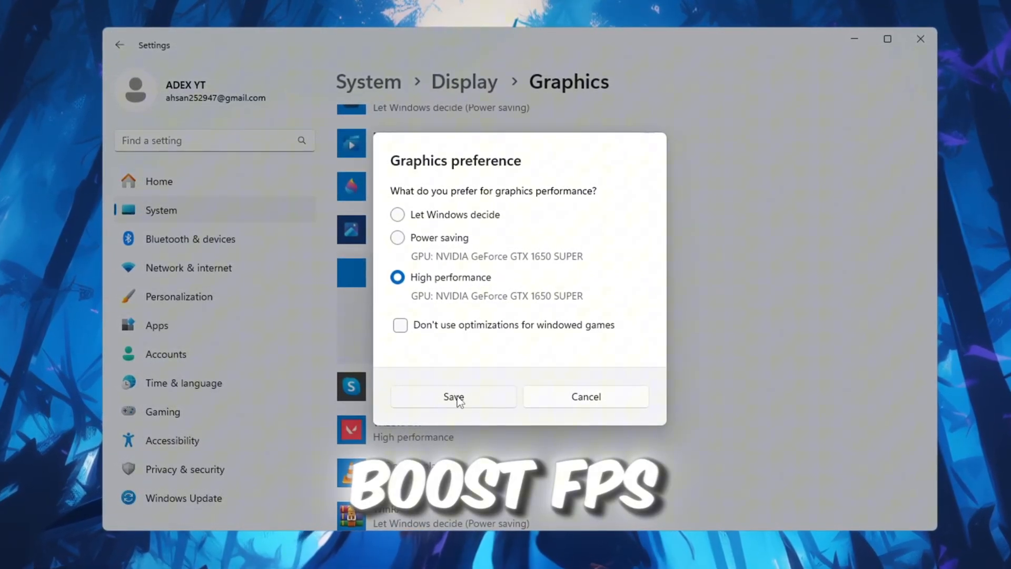
{"action": "left_click", "coordinate": [453, 397]}
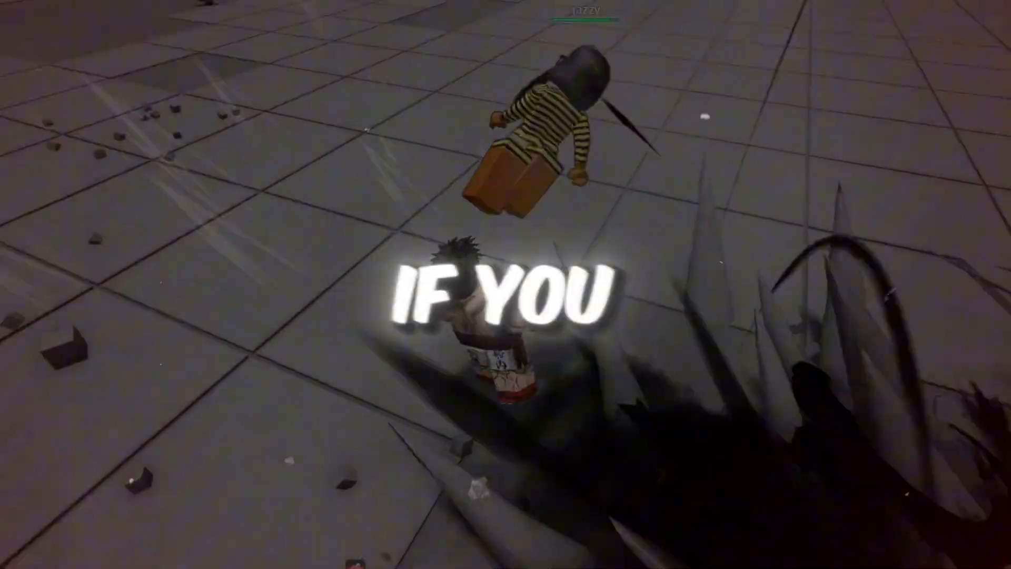